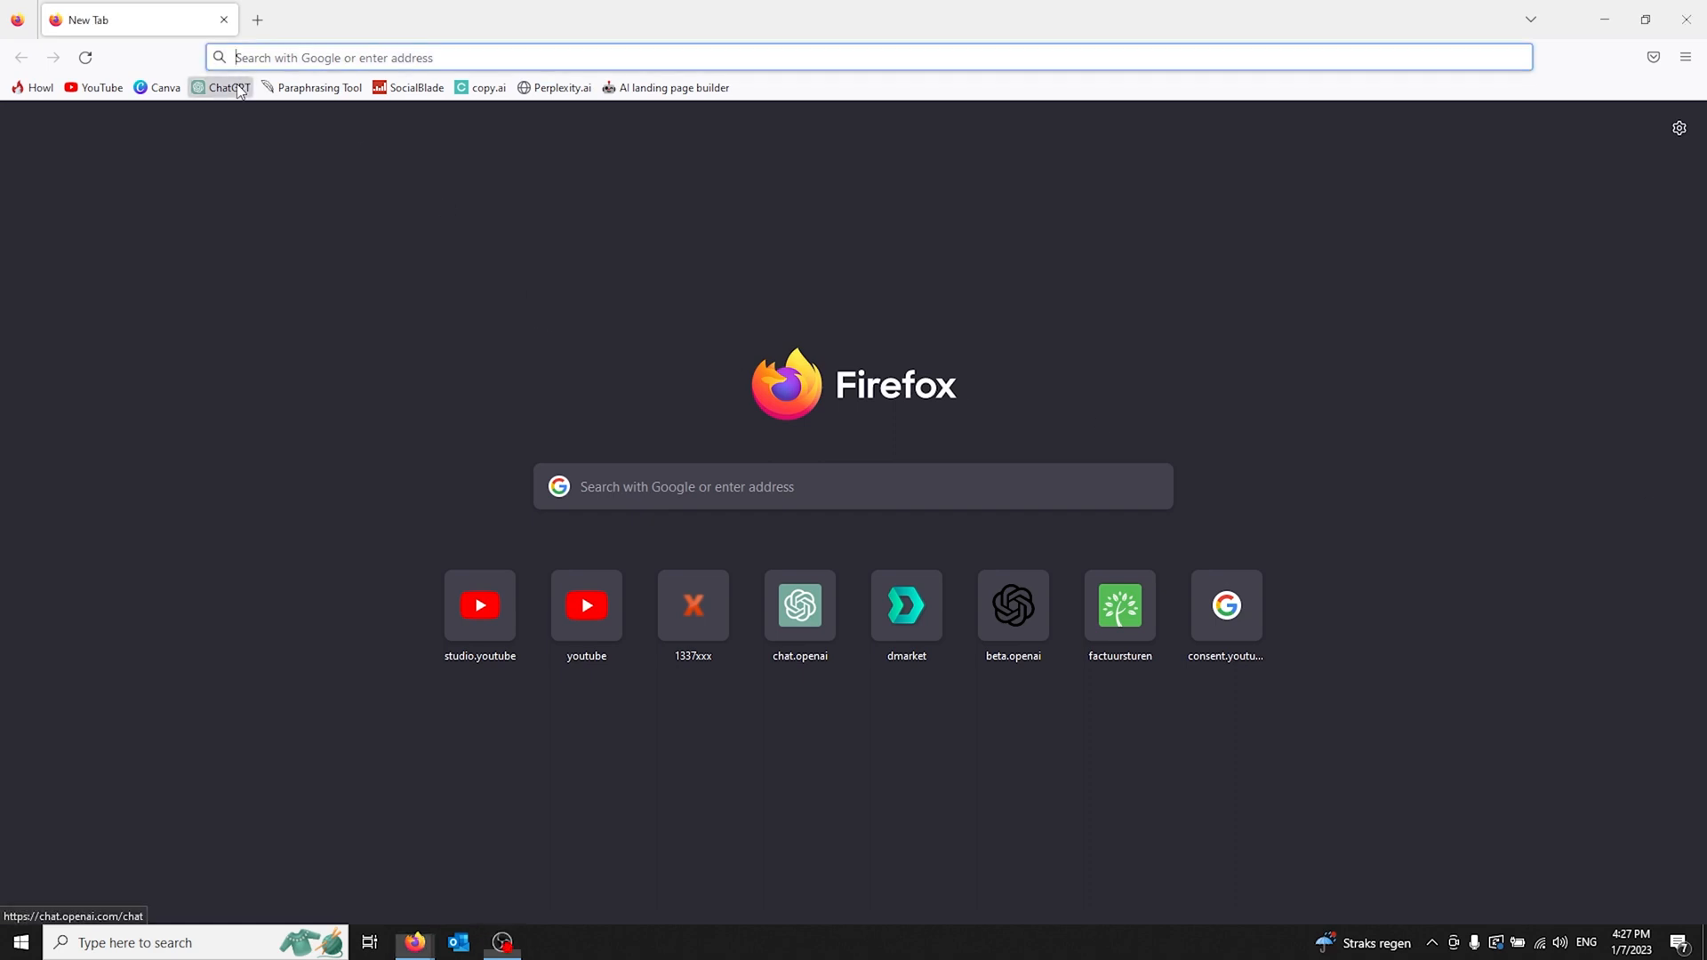
# Load chat.openai.com from the ChatGPT bookmark.
pyautogui.click(220, 88)
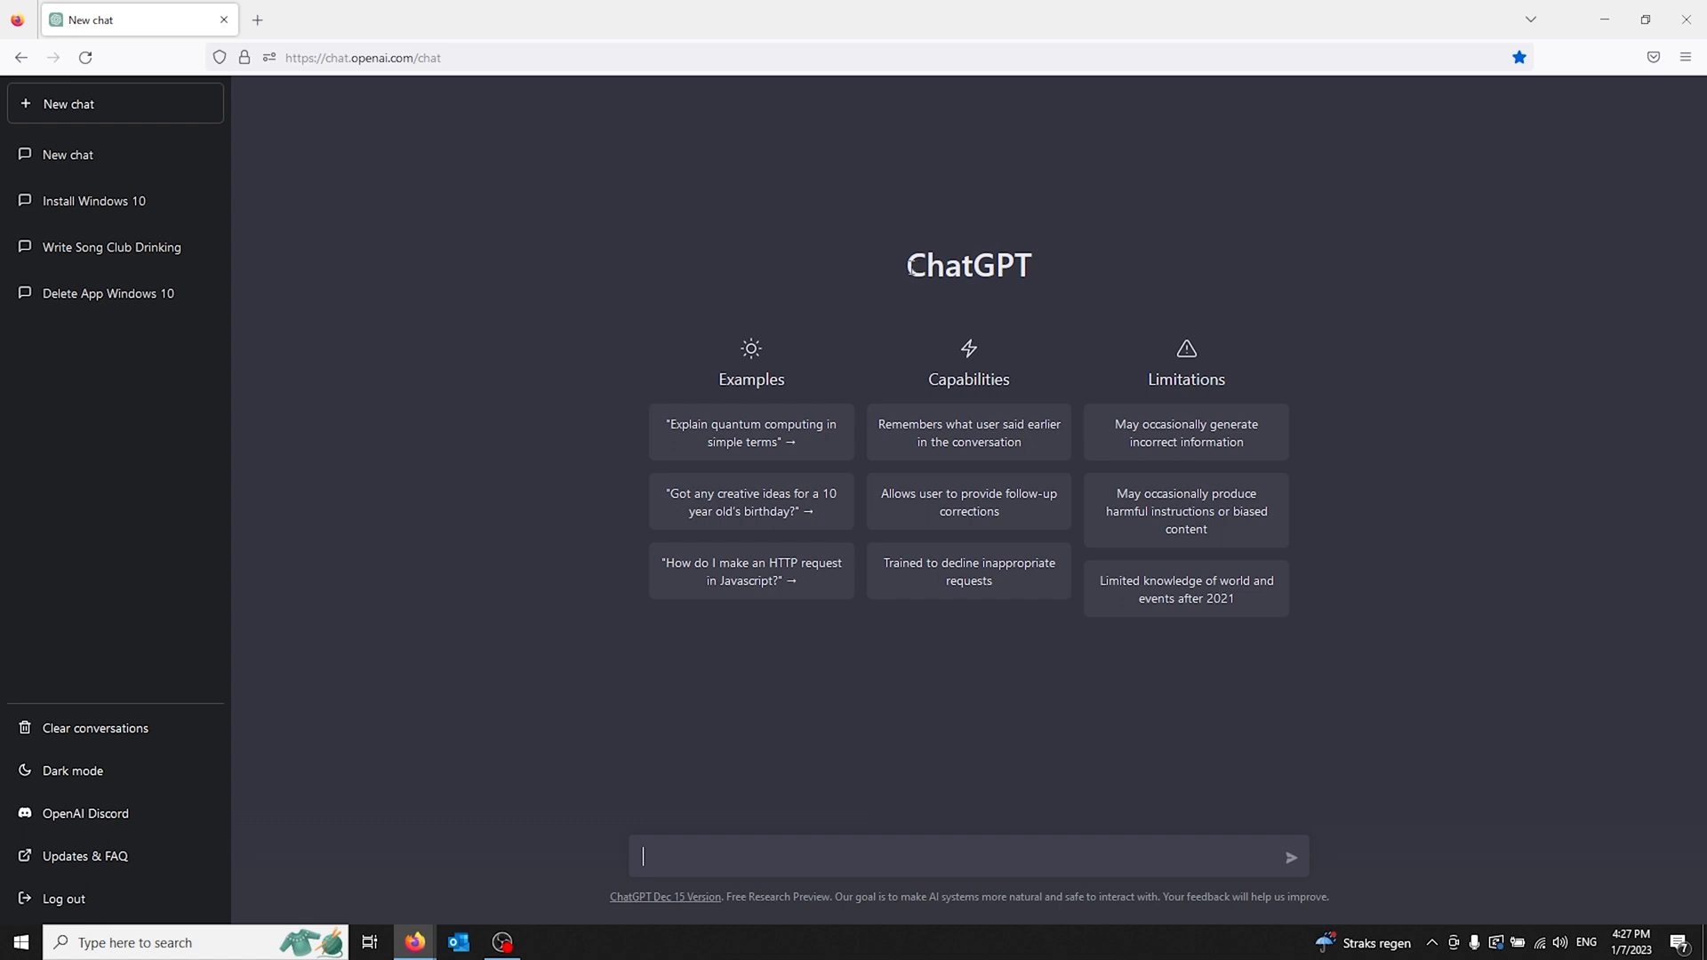
pyautogui.moveTo(771, 239)
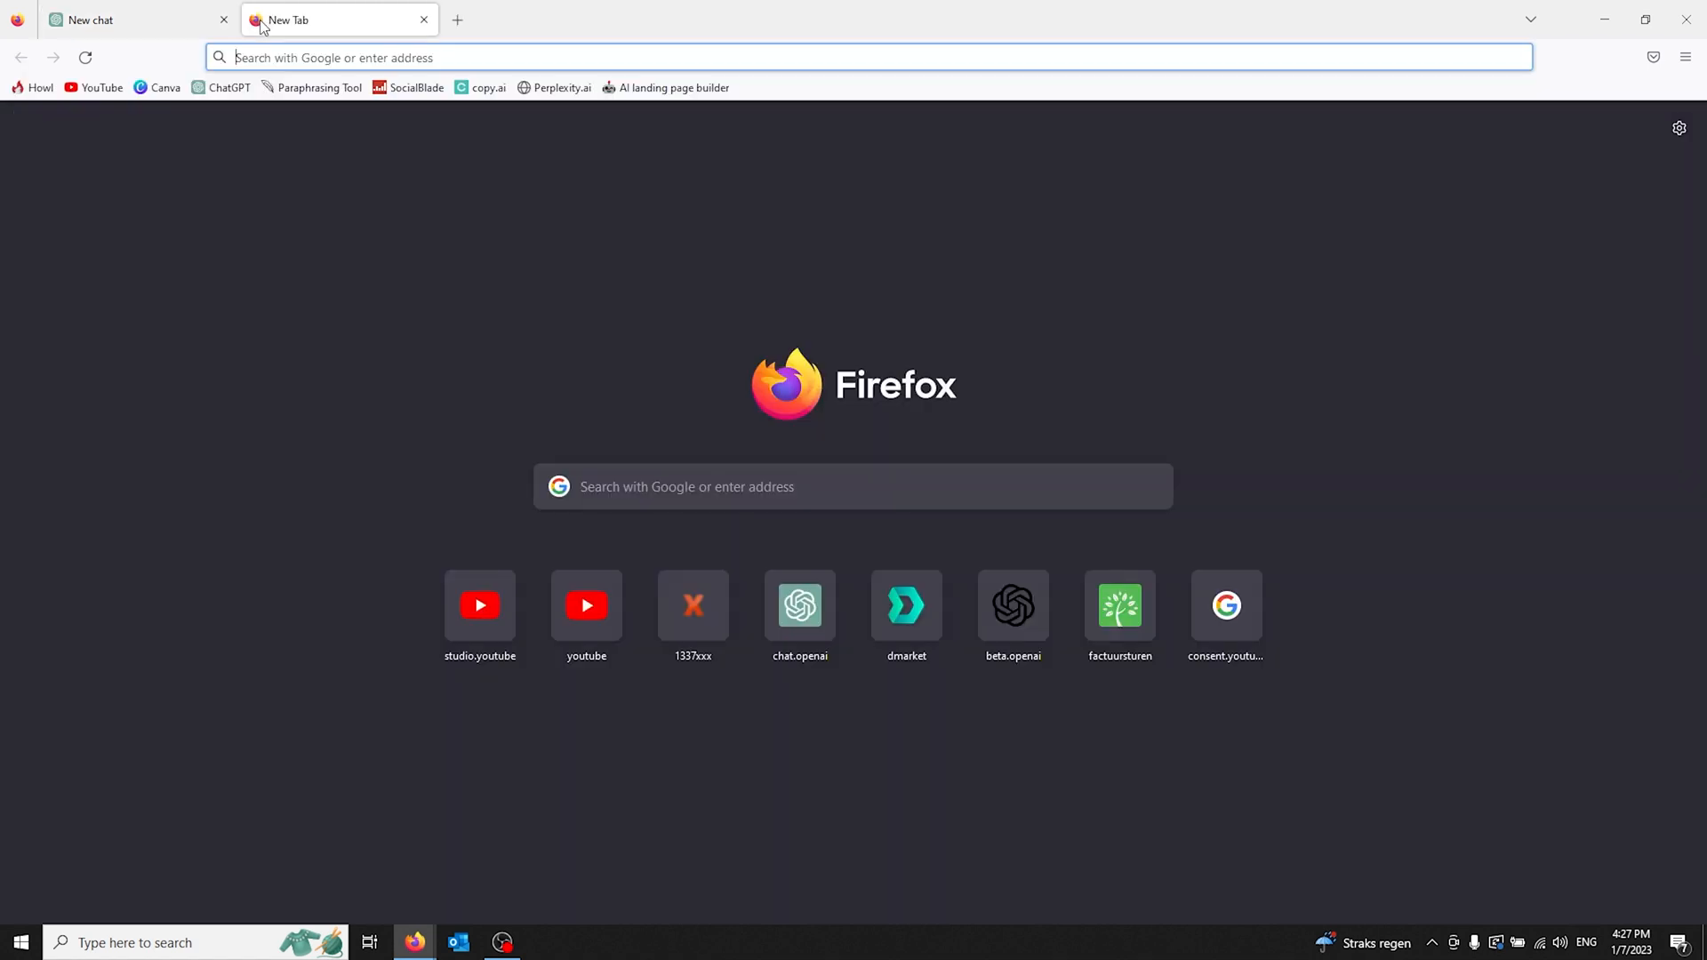
# Search 'open ai status' from the address bar to reach status.openai.com.
pyautogui.write('open a')
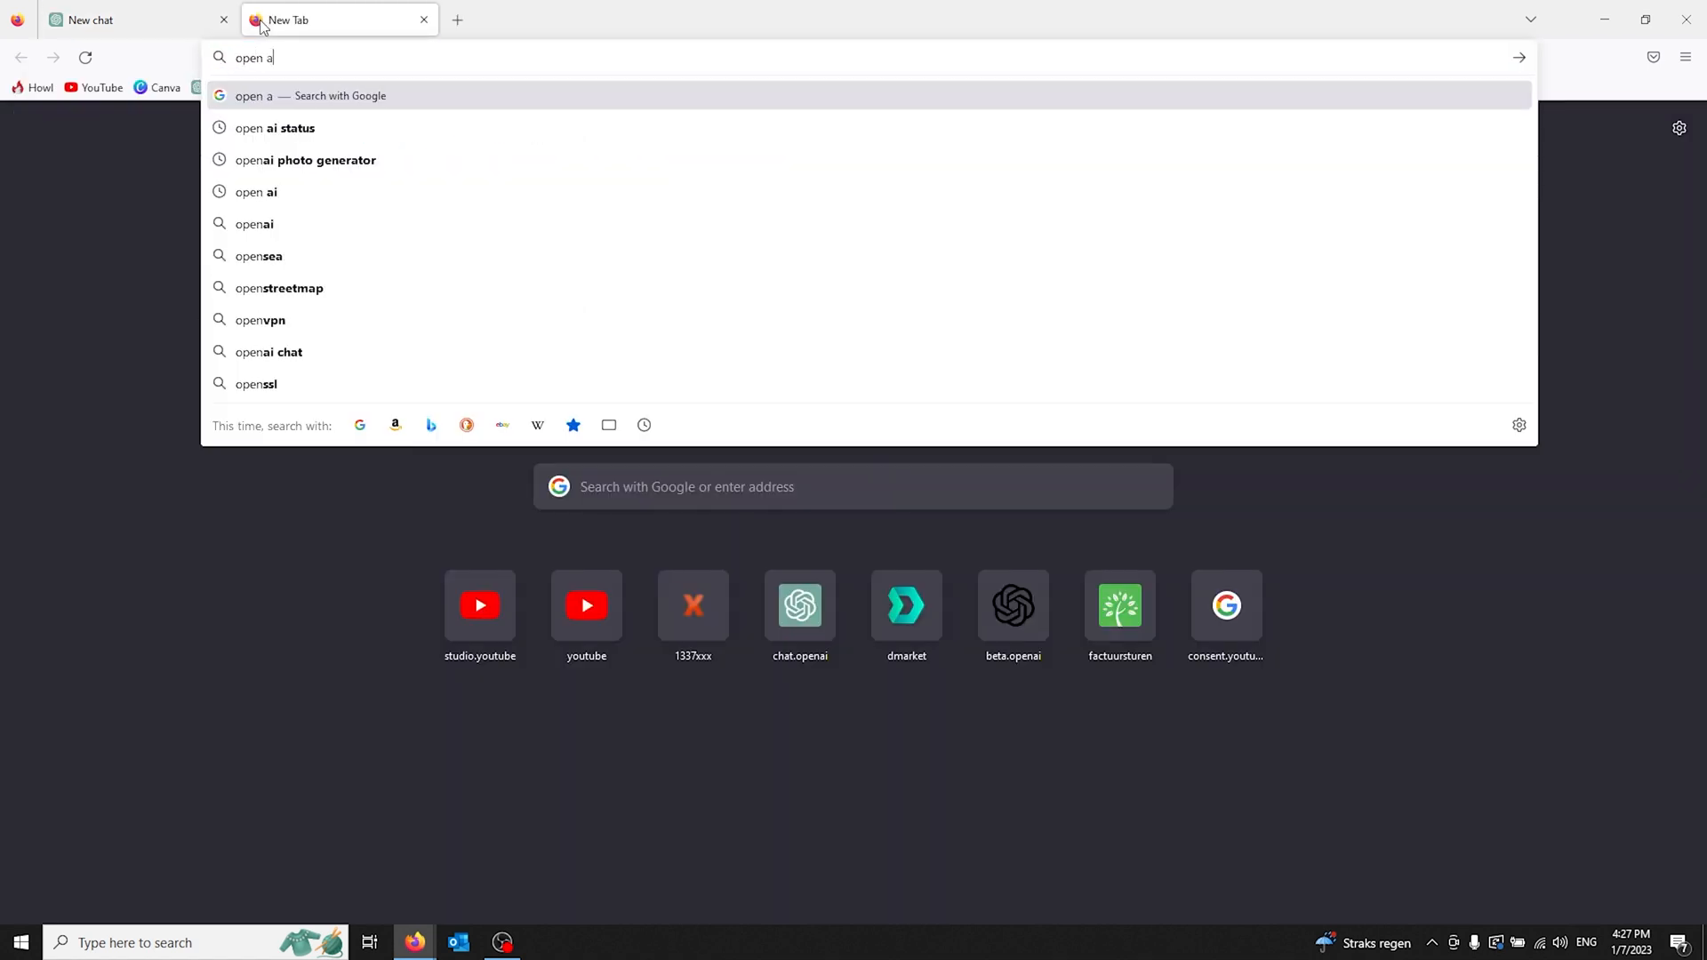
pyautogui.click(275, 127)
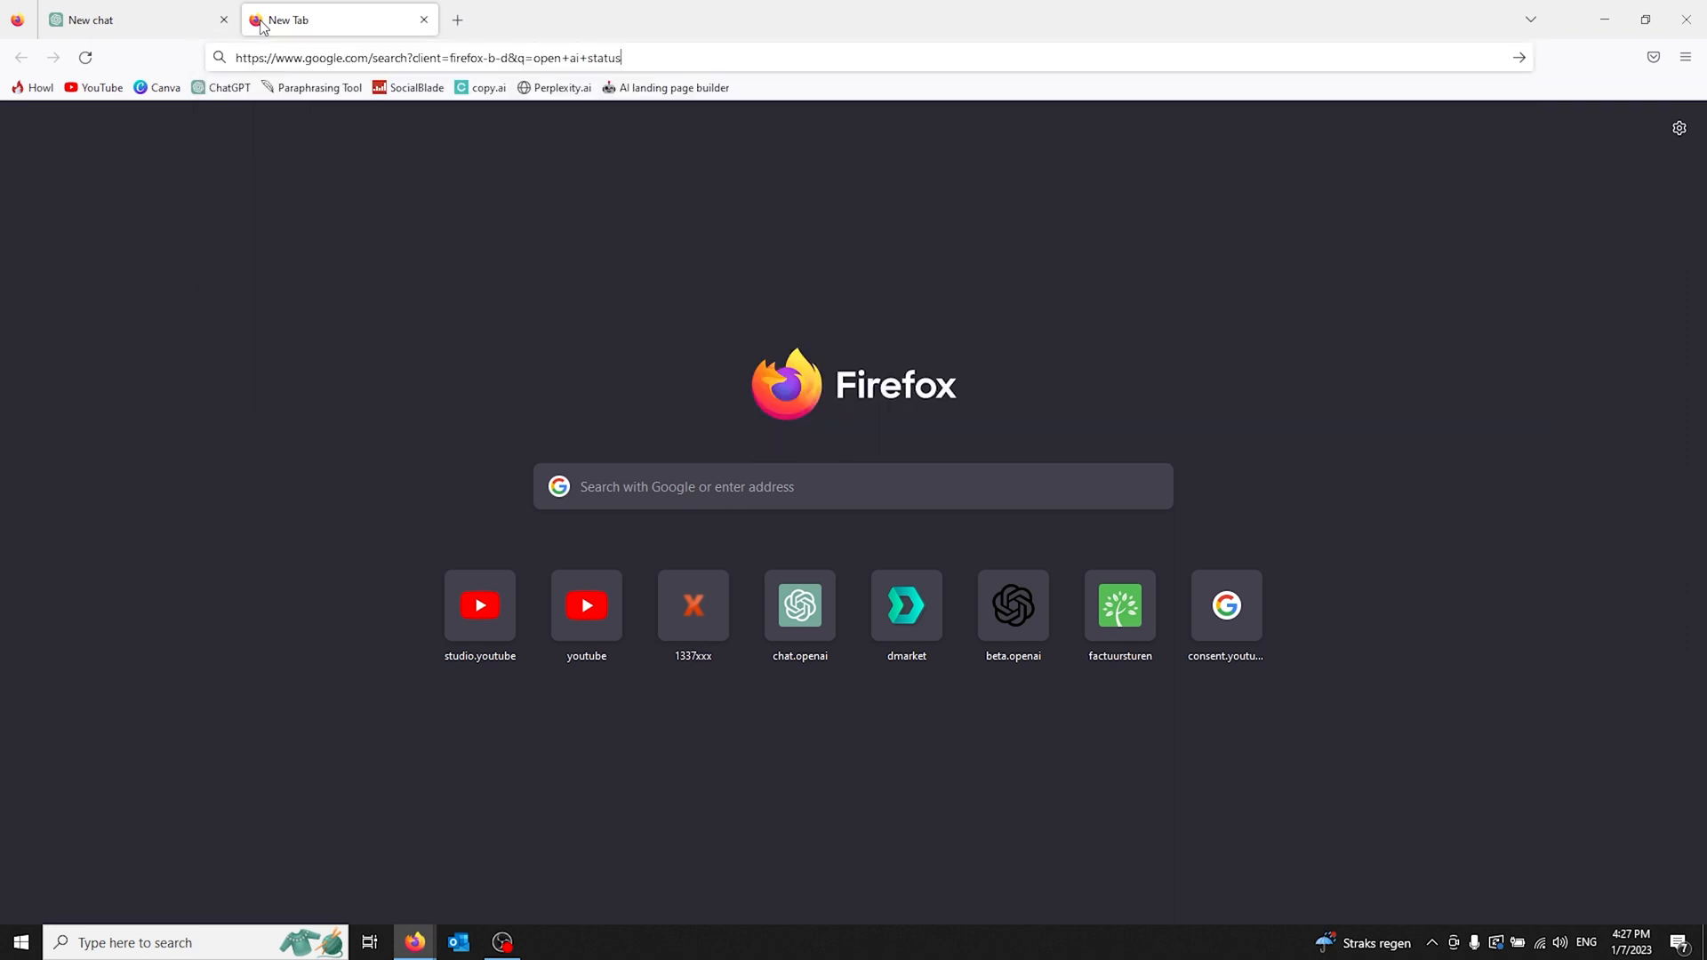
pyautogui.press('Return')
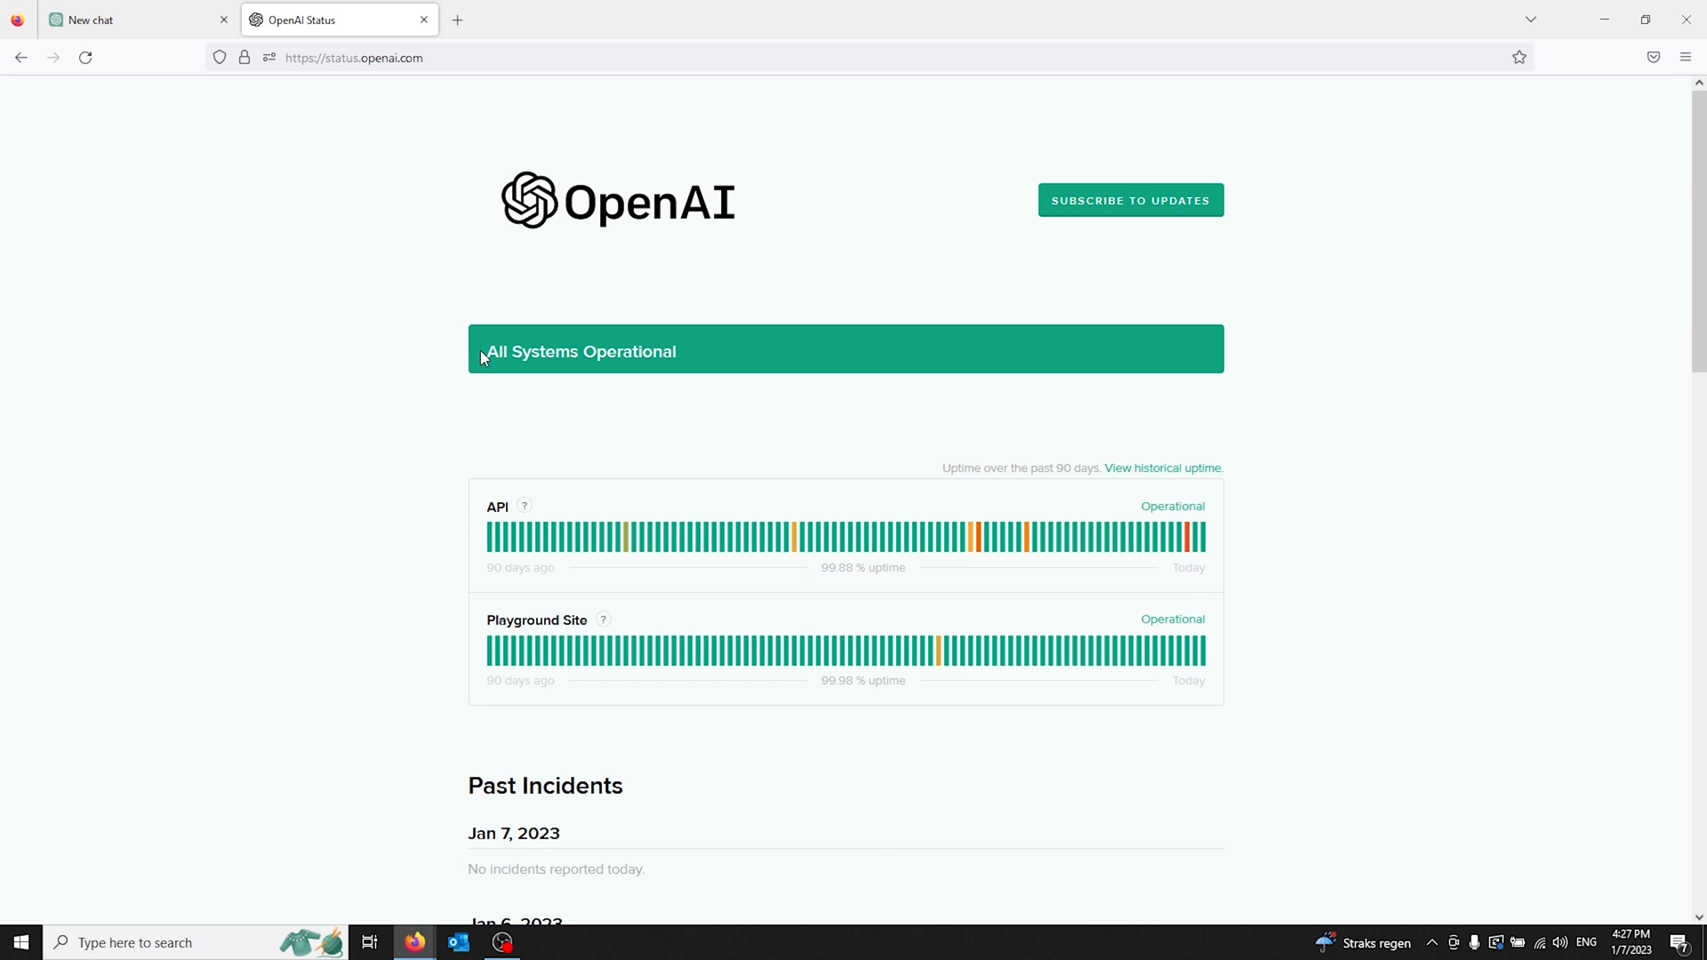
# Switch back to the 'New chat' ChatGPT tab.
pyautogui.click(120, 20)
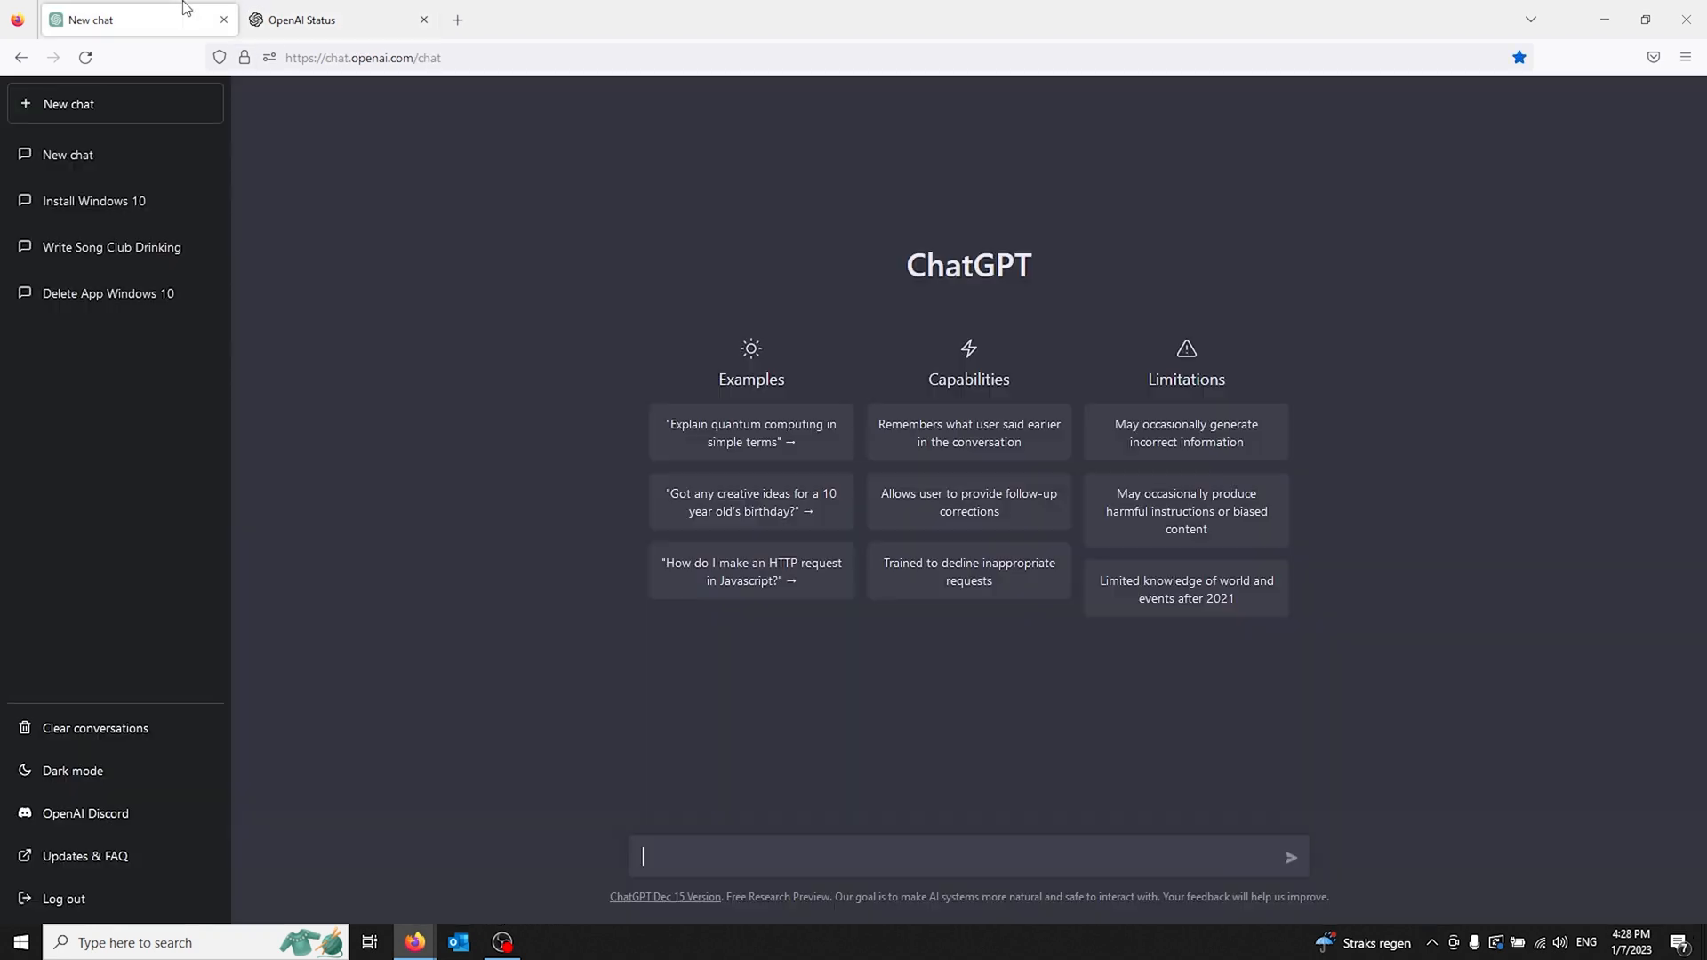
pyautogui.moveTo(881, 263)
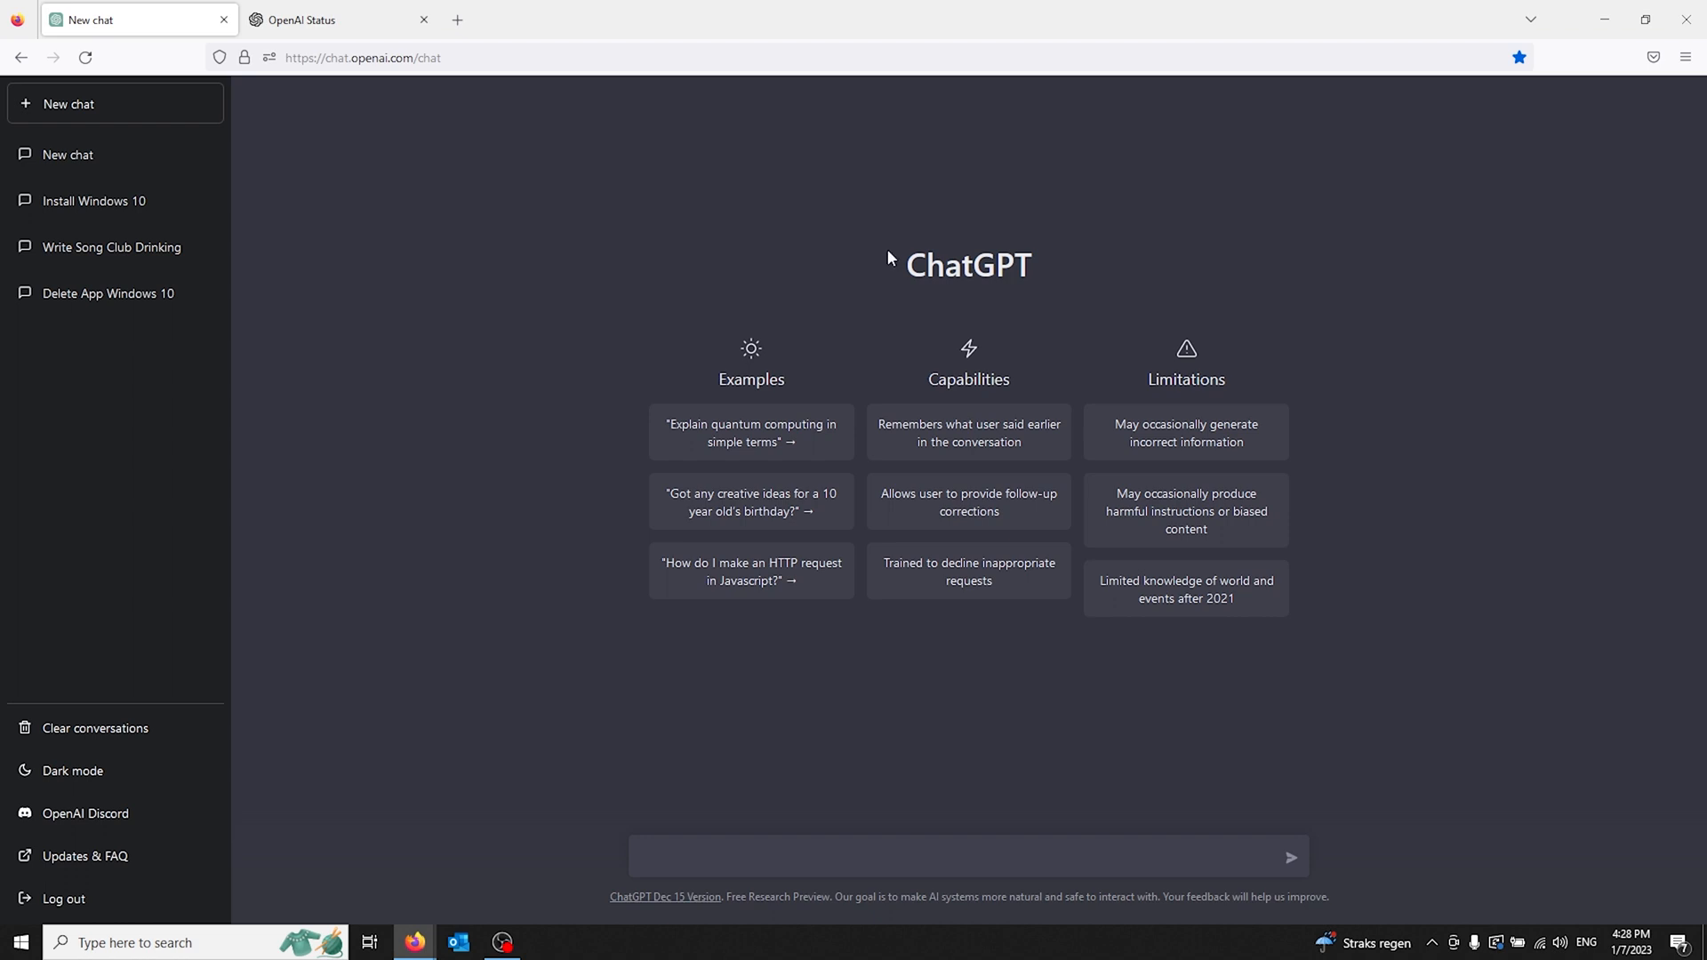
pyautogui.moveTo(63, 898)
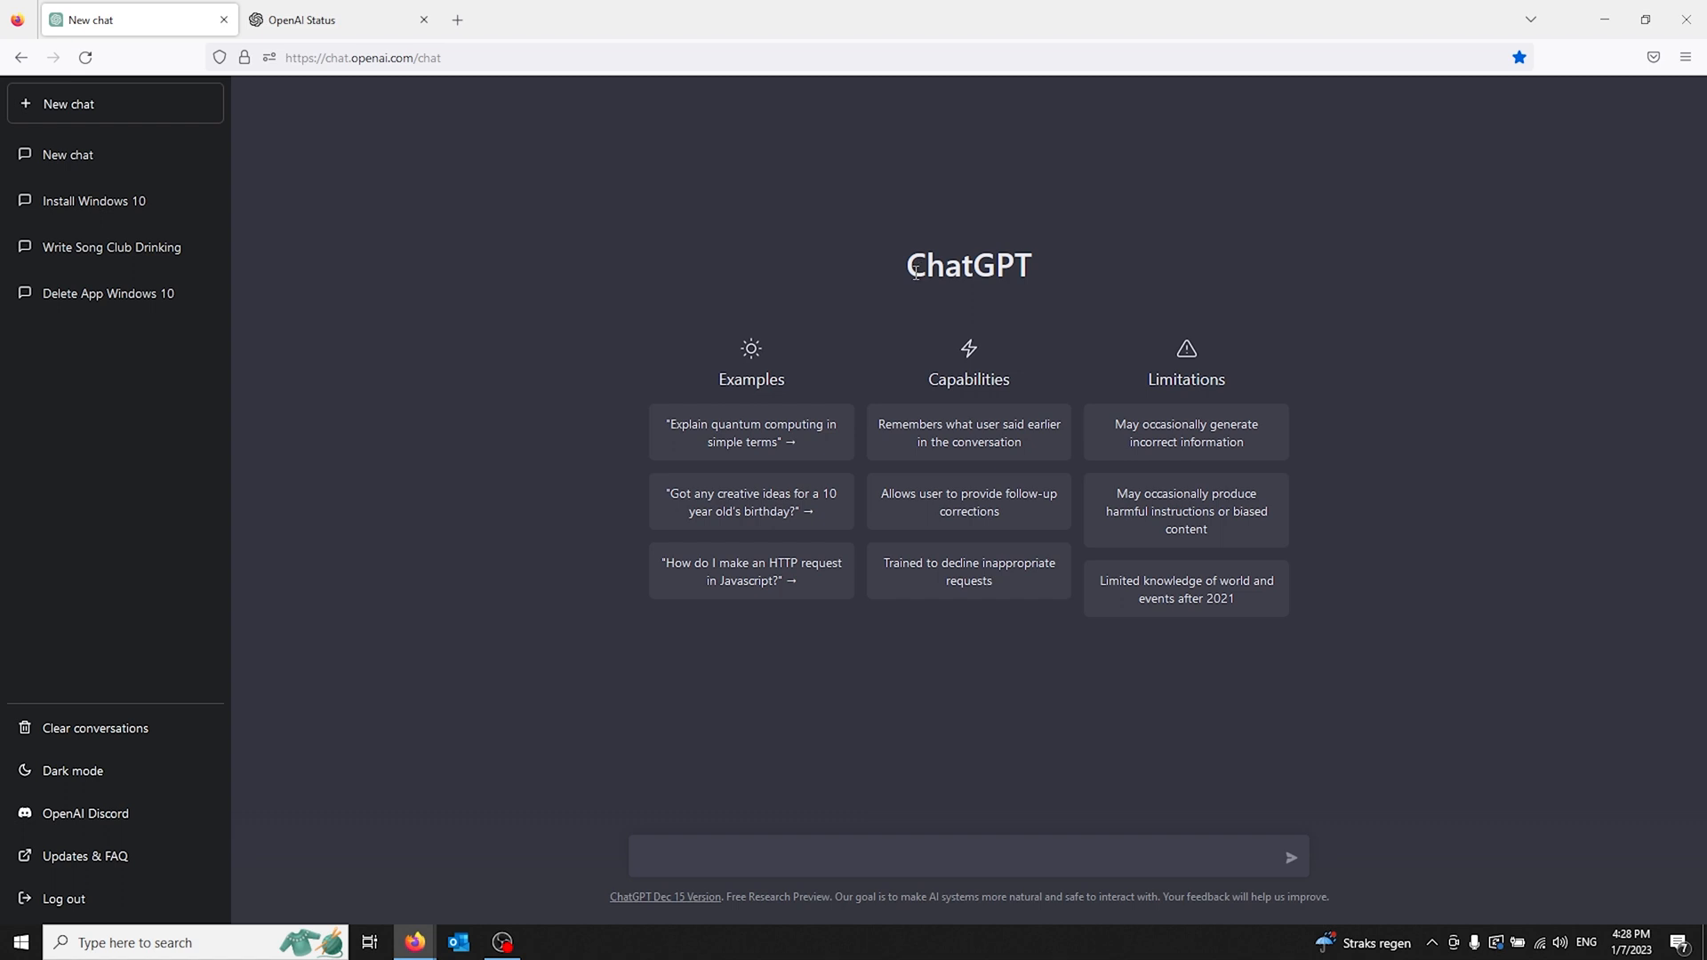
# View Privacy & Security's Cookies and Site Data settings, then return to the OpenAI Status tab.
pyautogui.click(1683, 58)
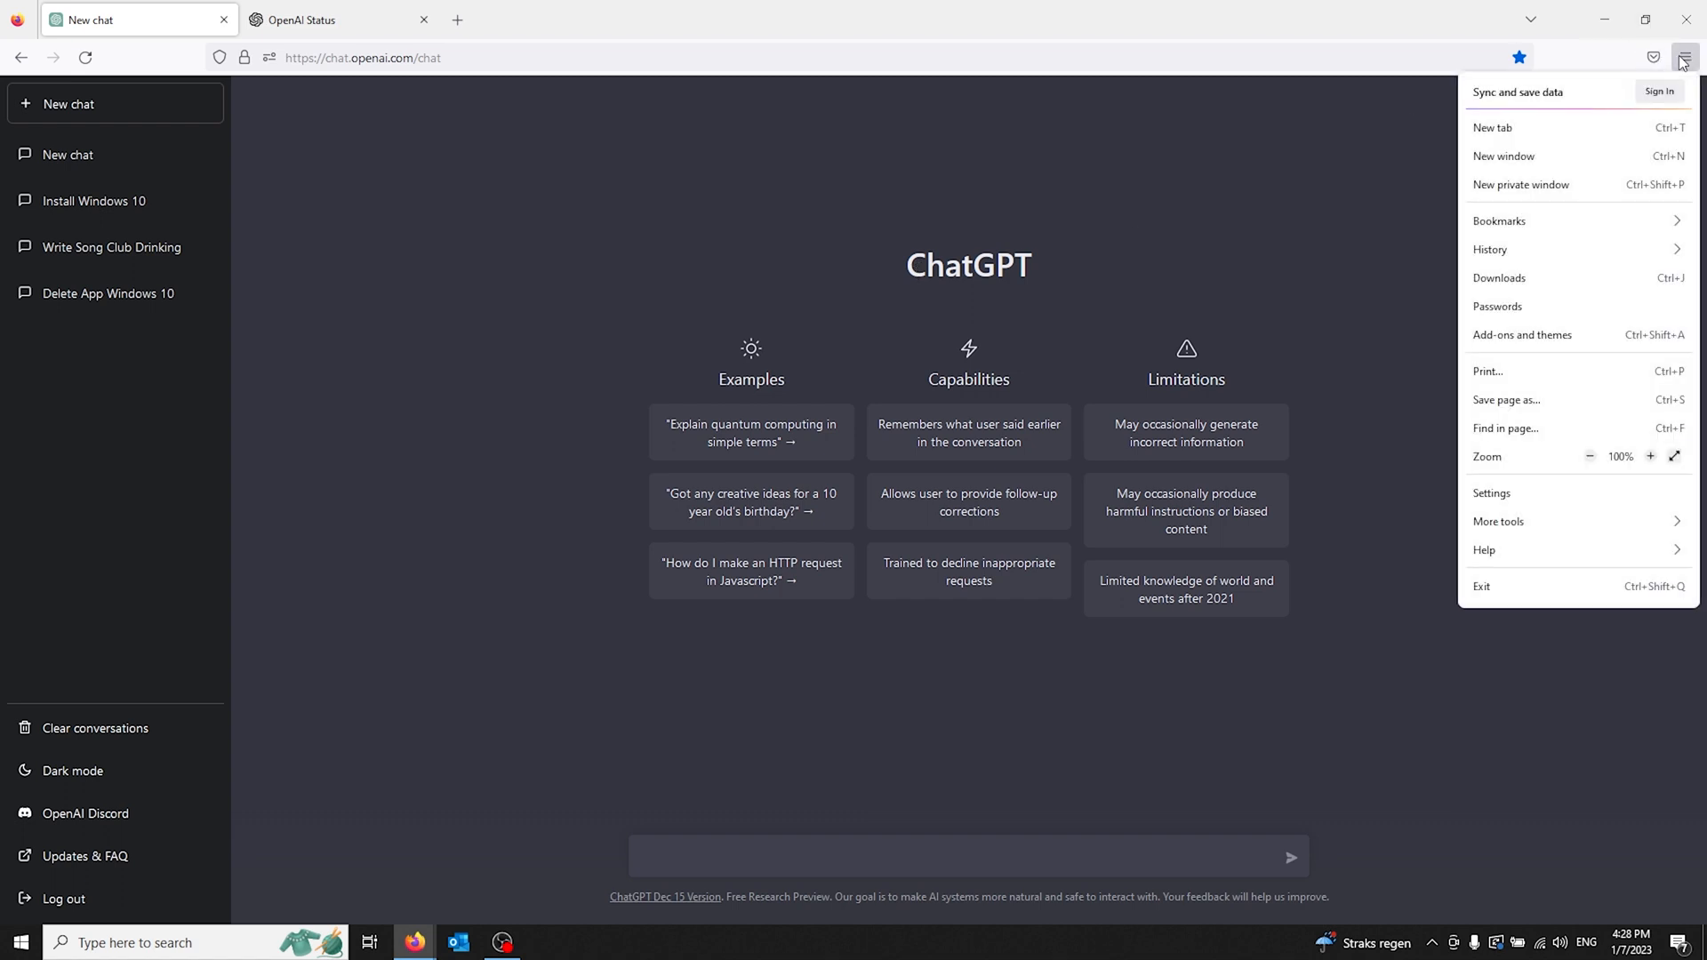
pyautogui.moveTo(1494, 450)
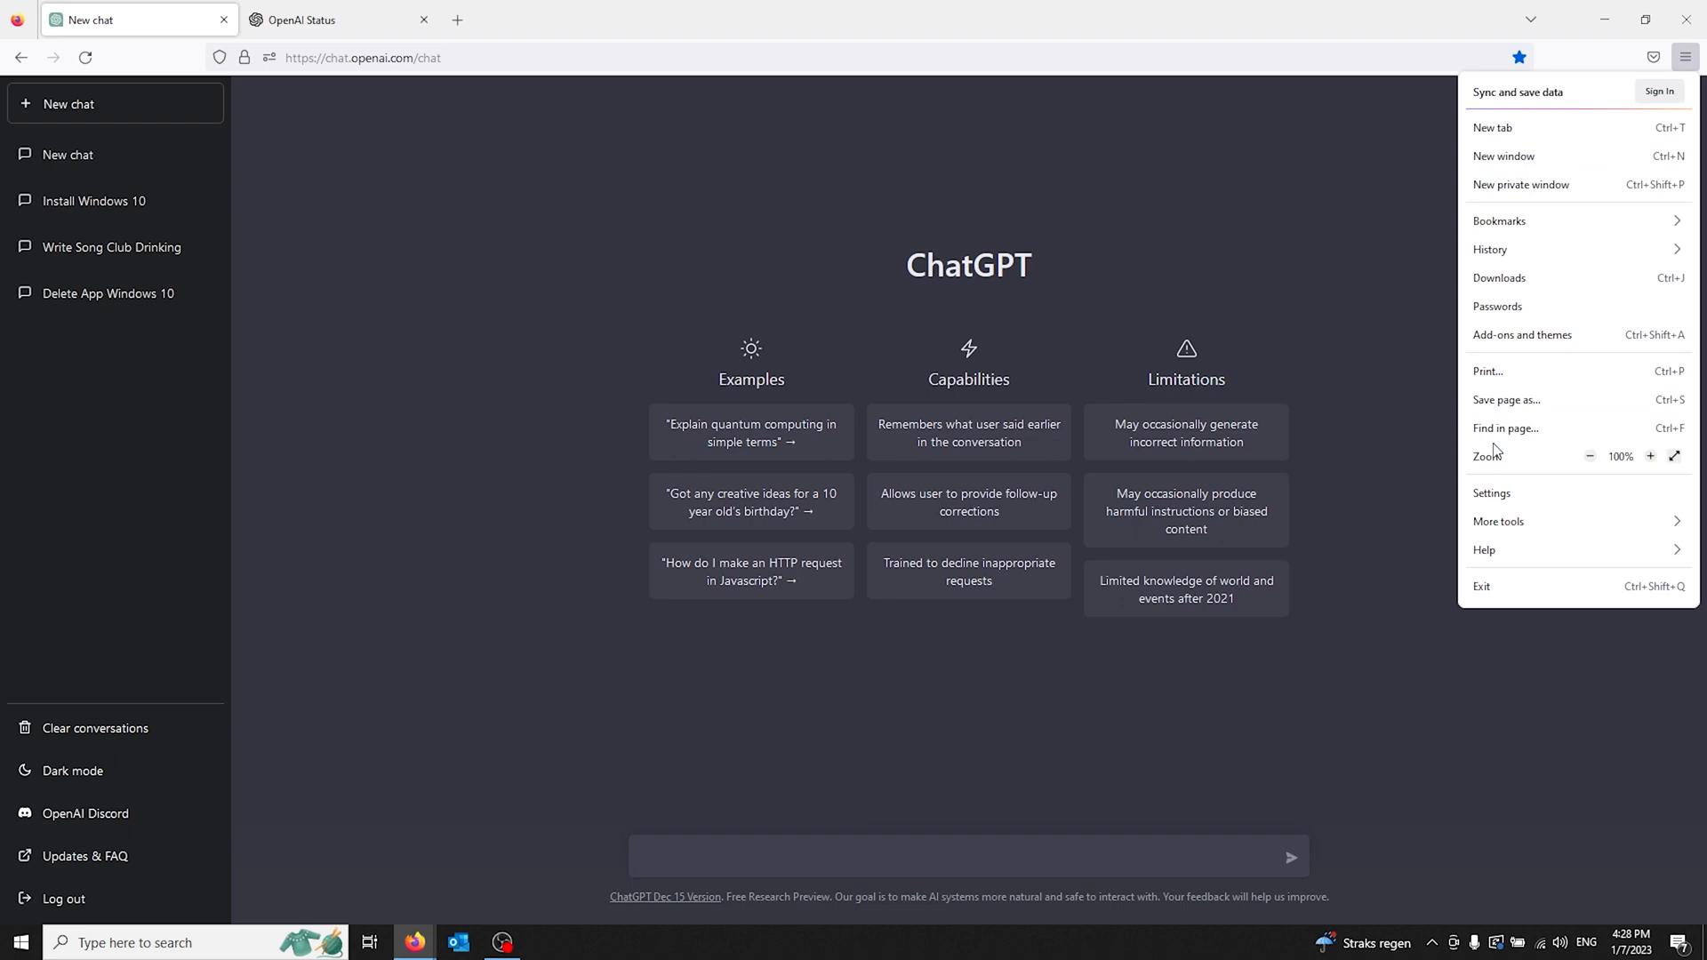
pyautogui.moveTo(1524, 493)
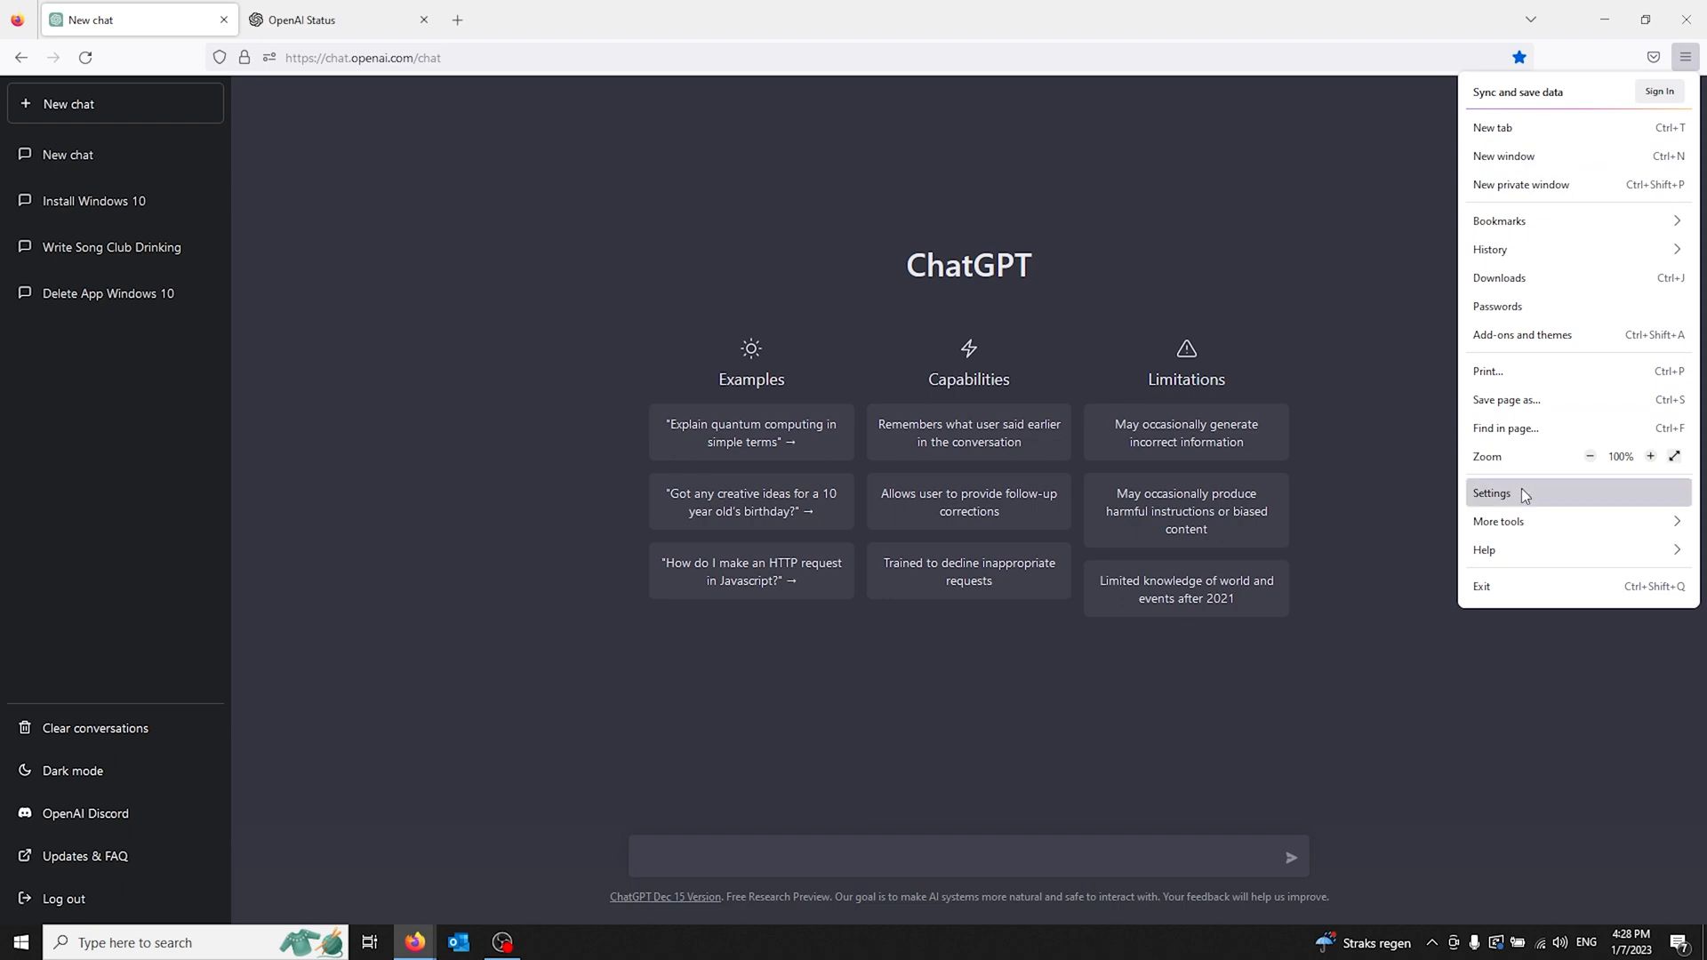
pyautogui.click(1490, 494)
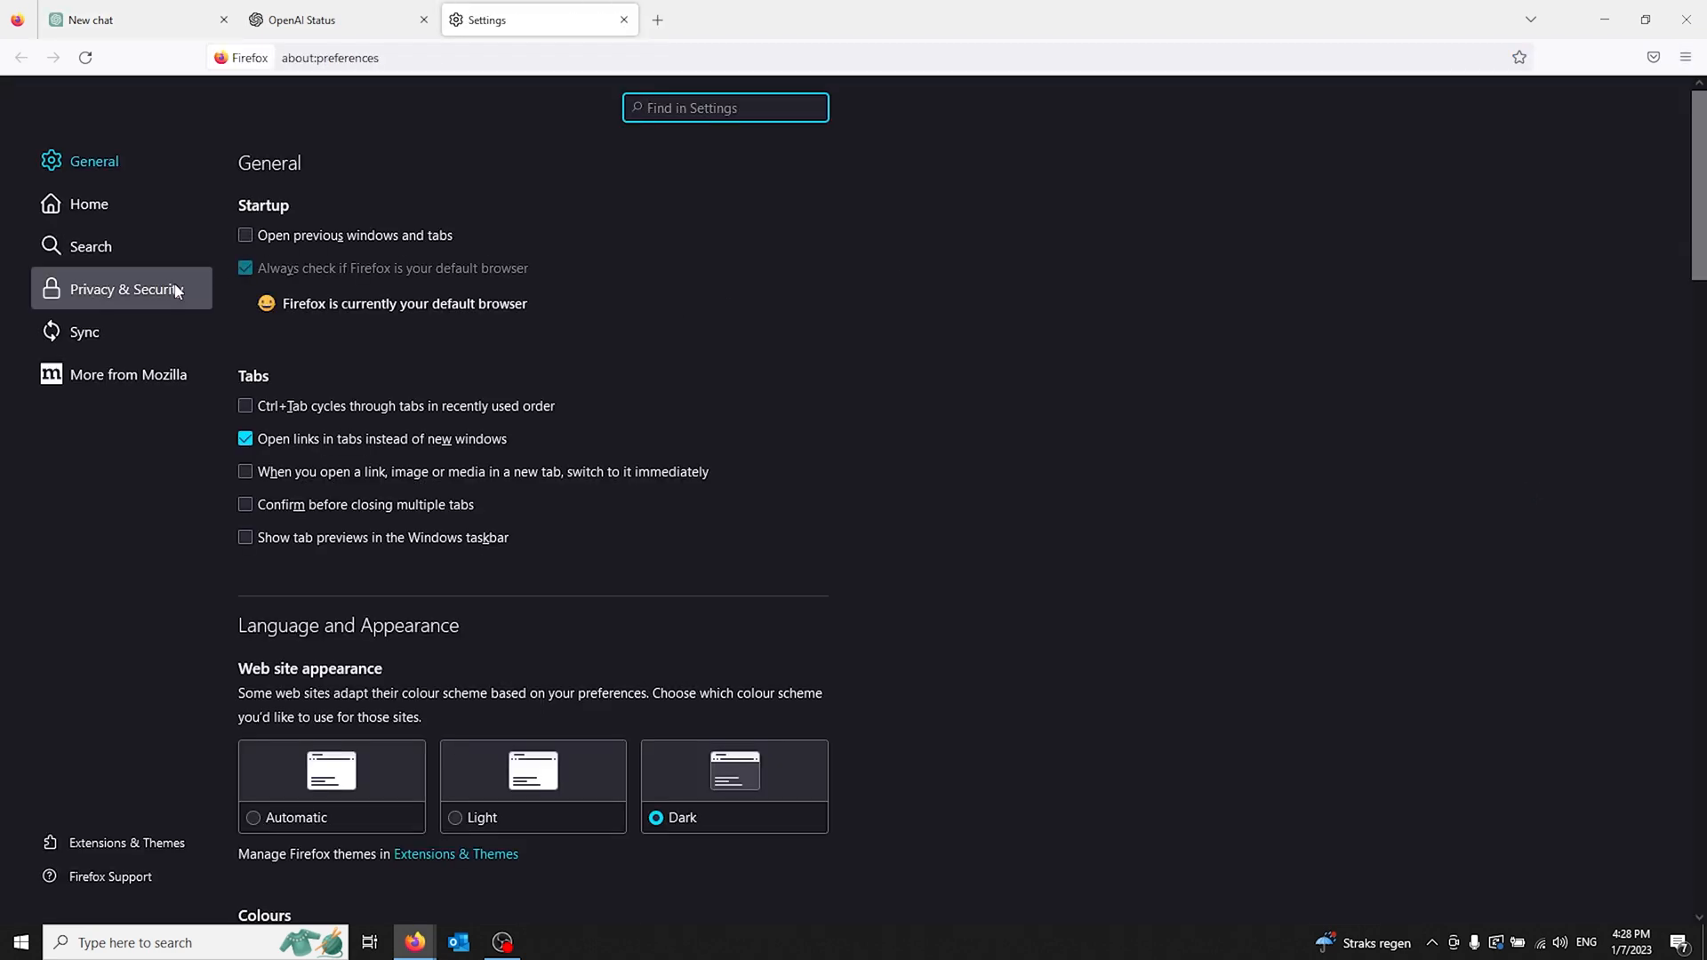
pyautogui.click(127, 288)
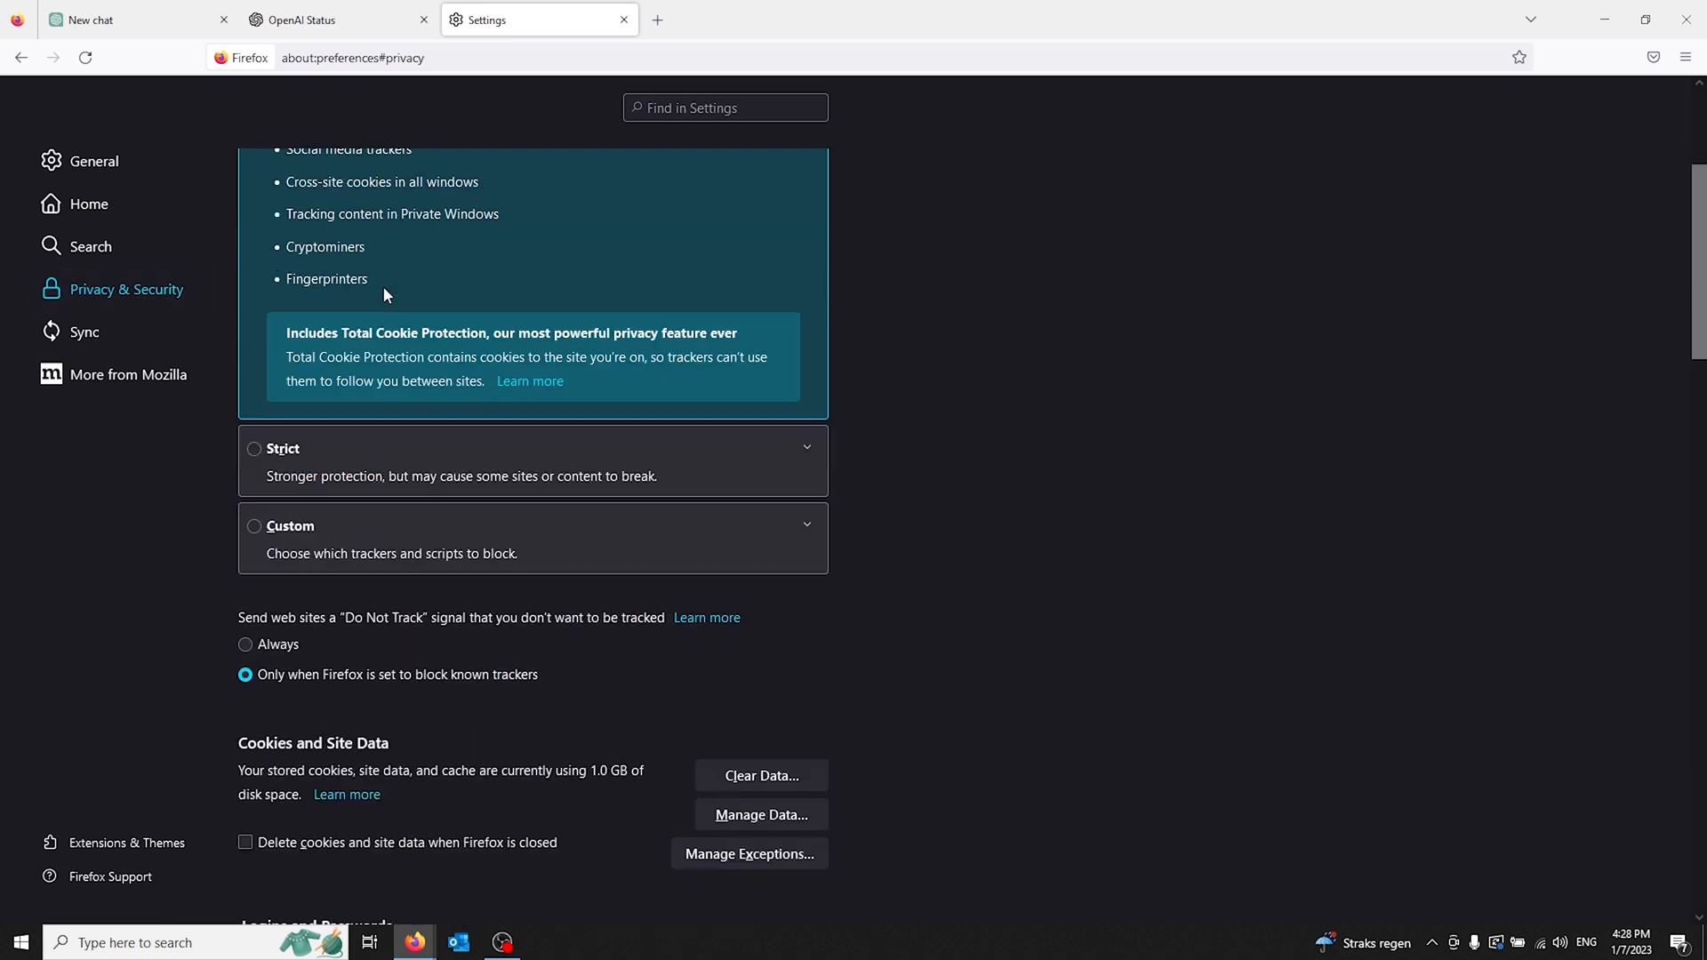
pyautogui.scroll(-3)
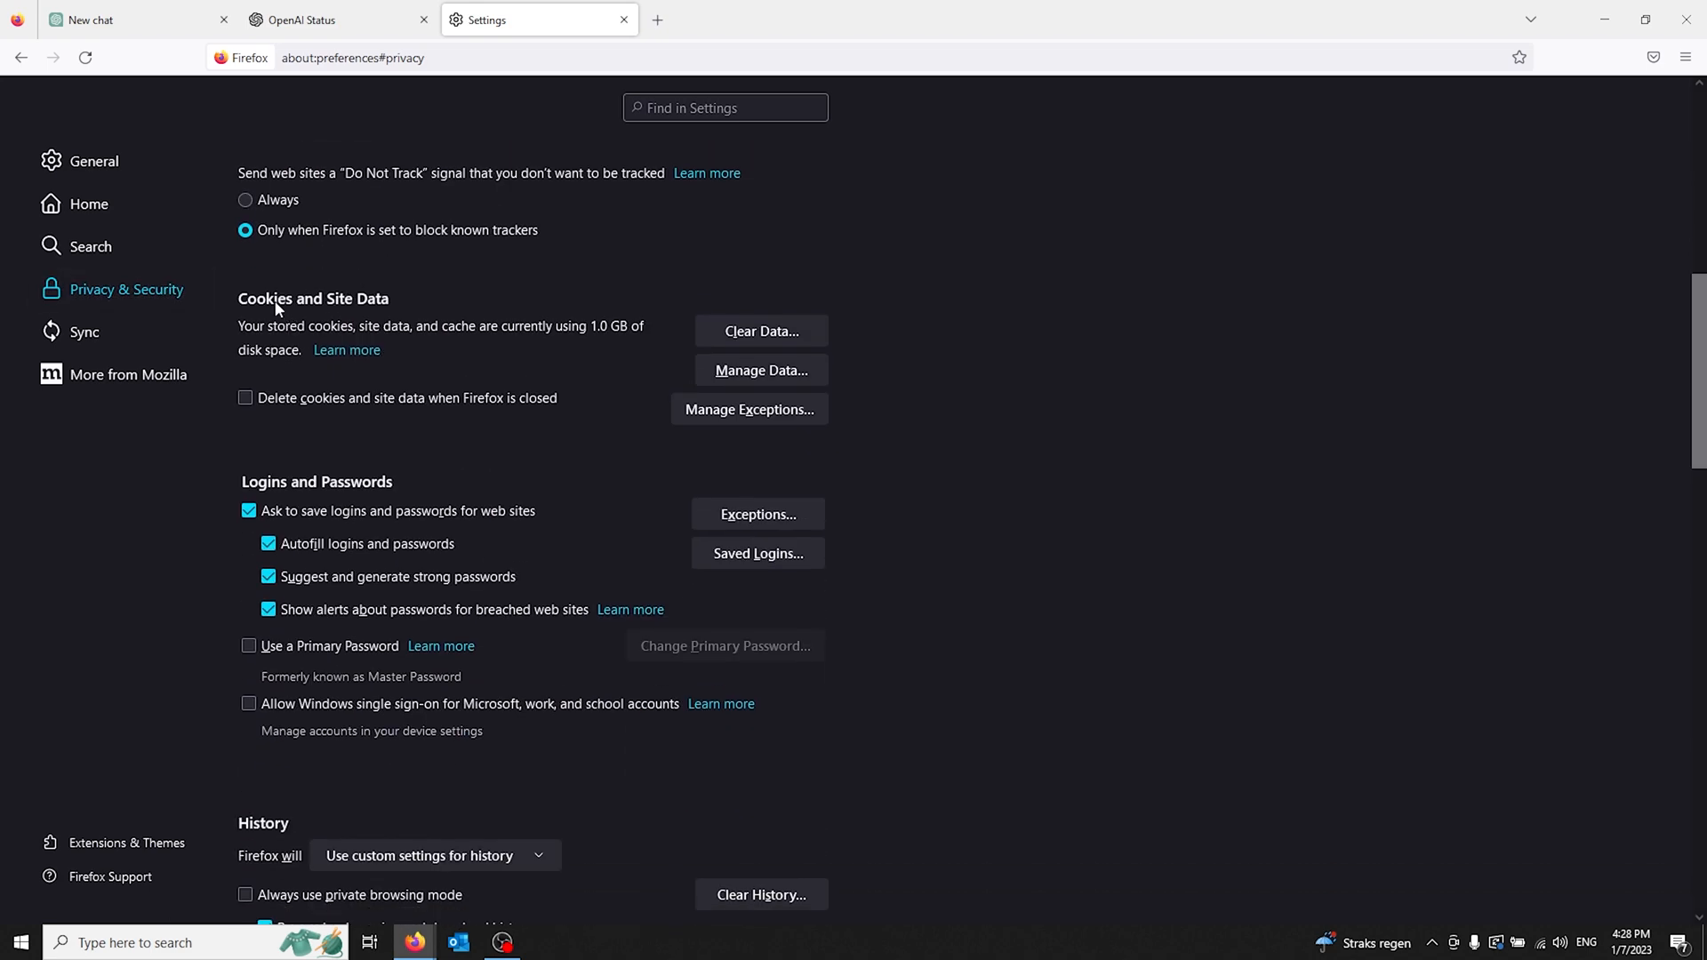
pyautogui.moveTo(760, 330)
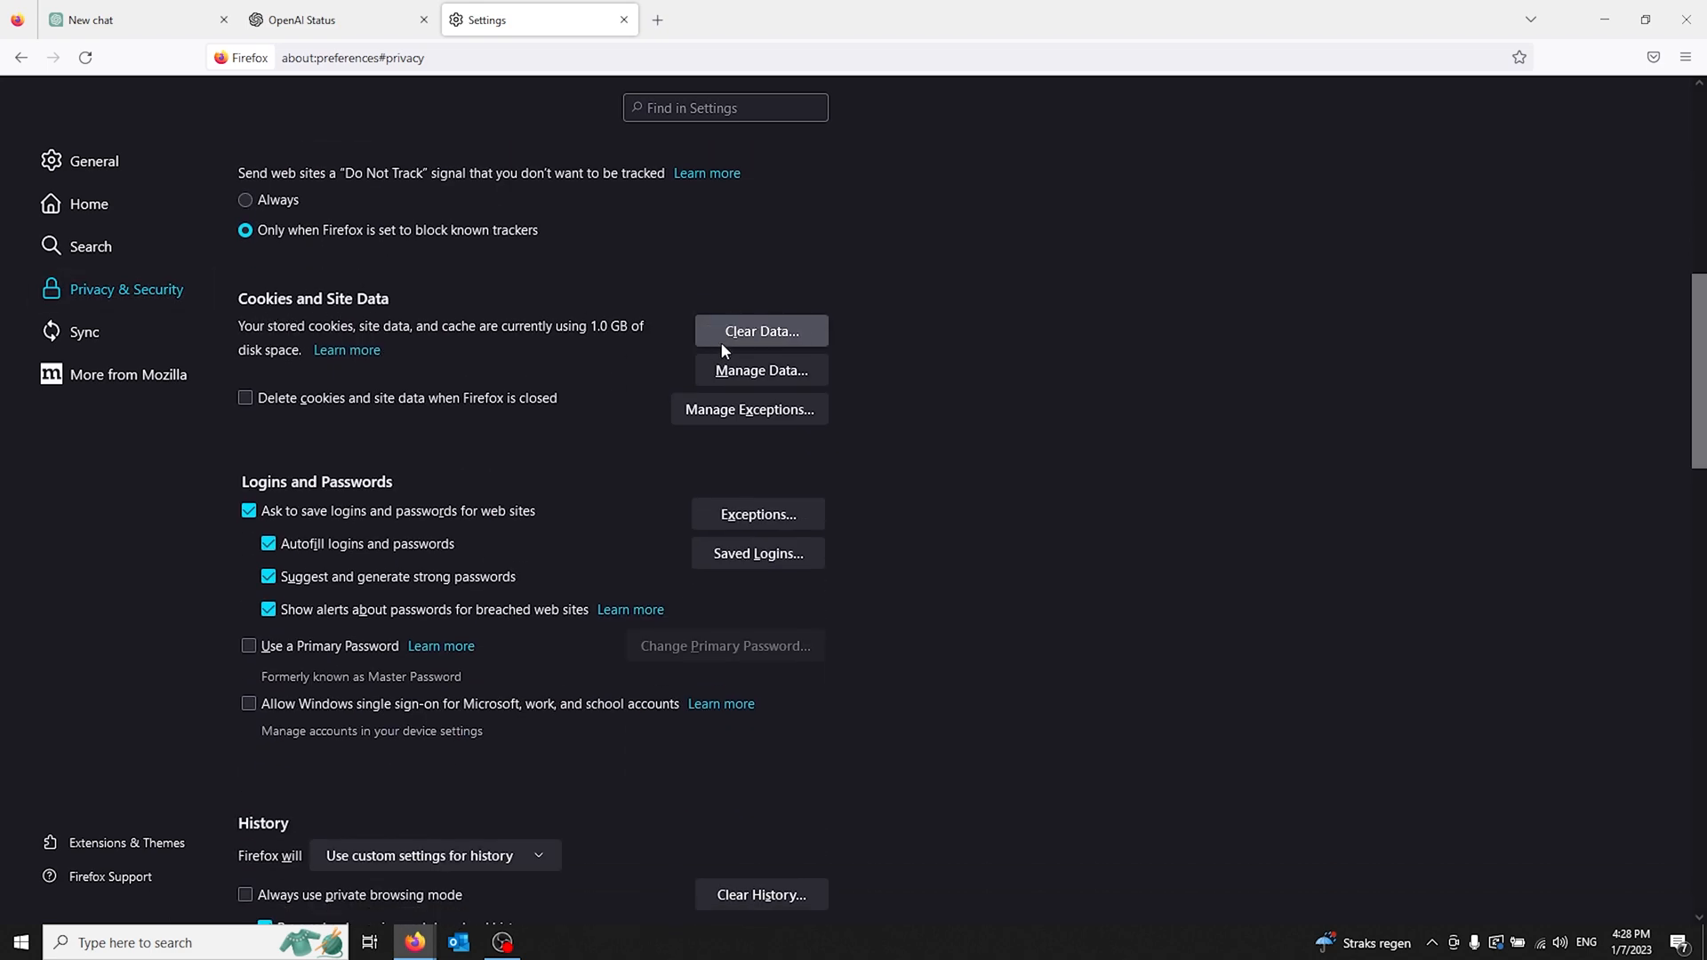
pyautogui.click(761, 331)
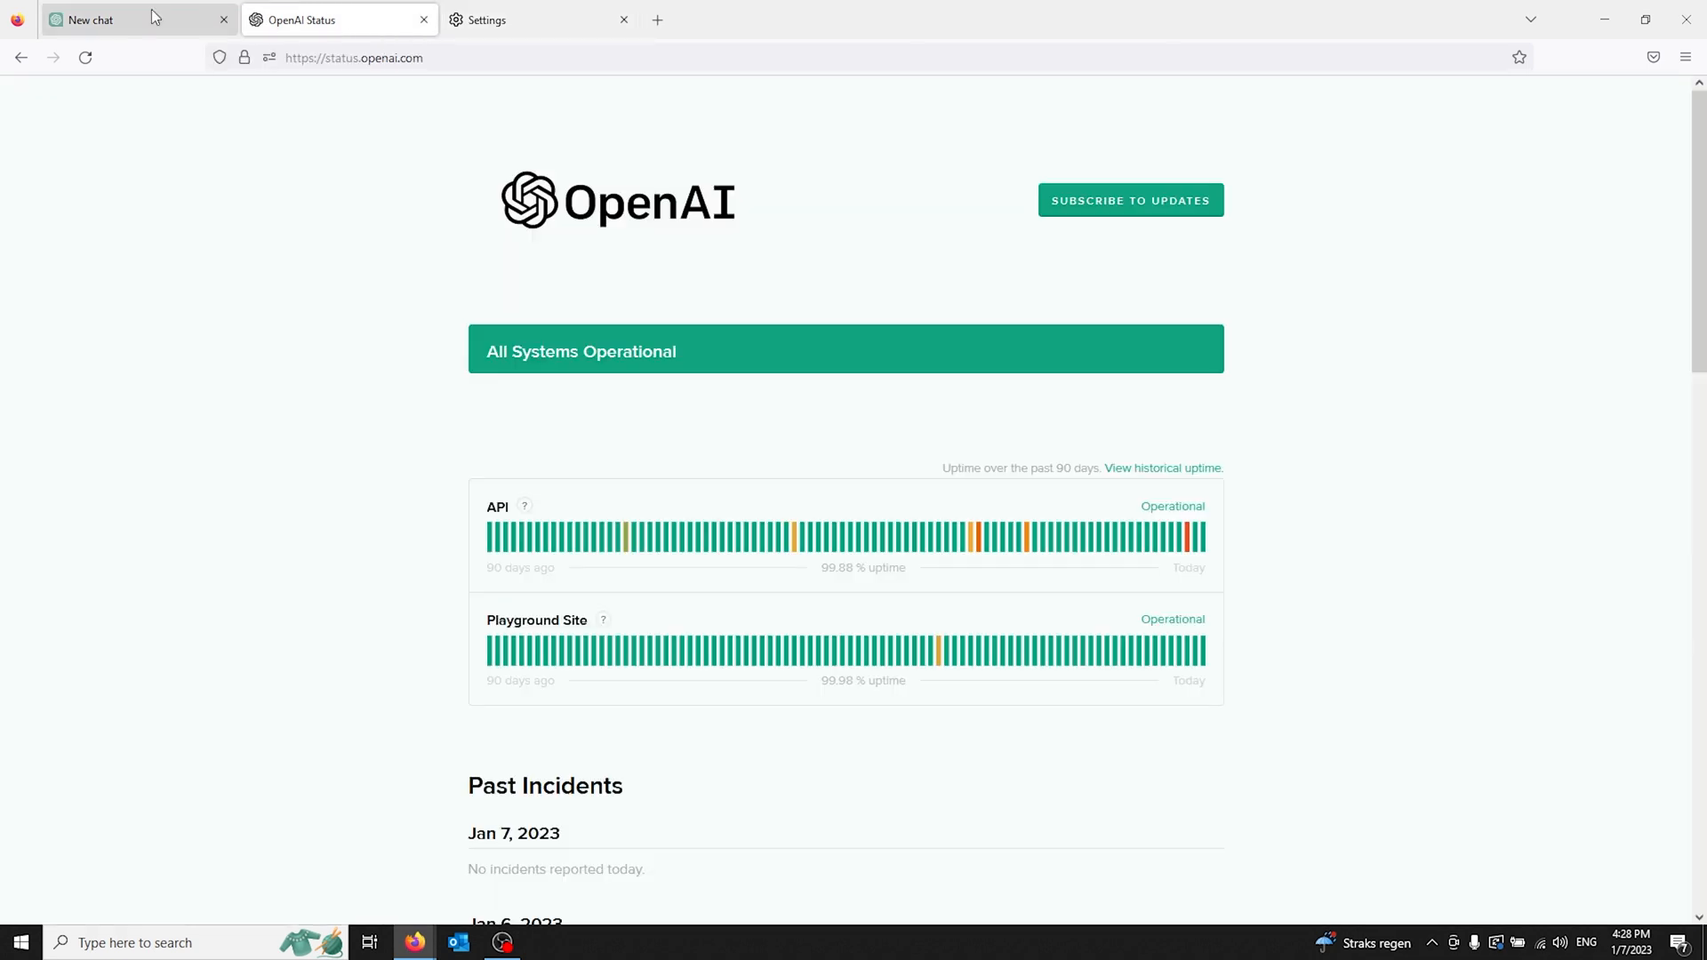
# Switch to the 'New chat' ChatGPT tab again.
pyautogui.click(93, 20)
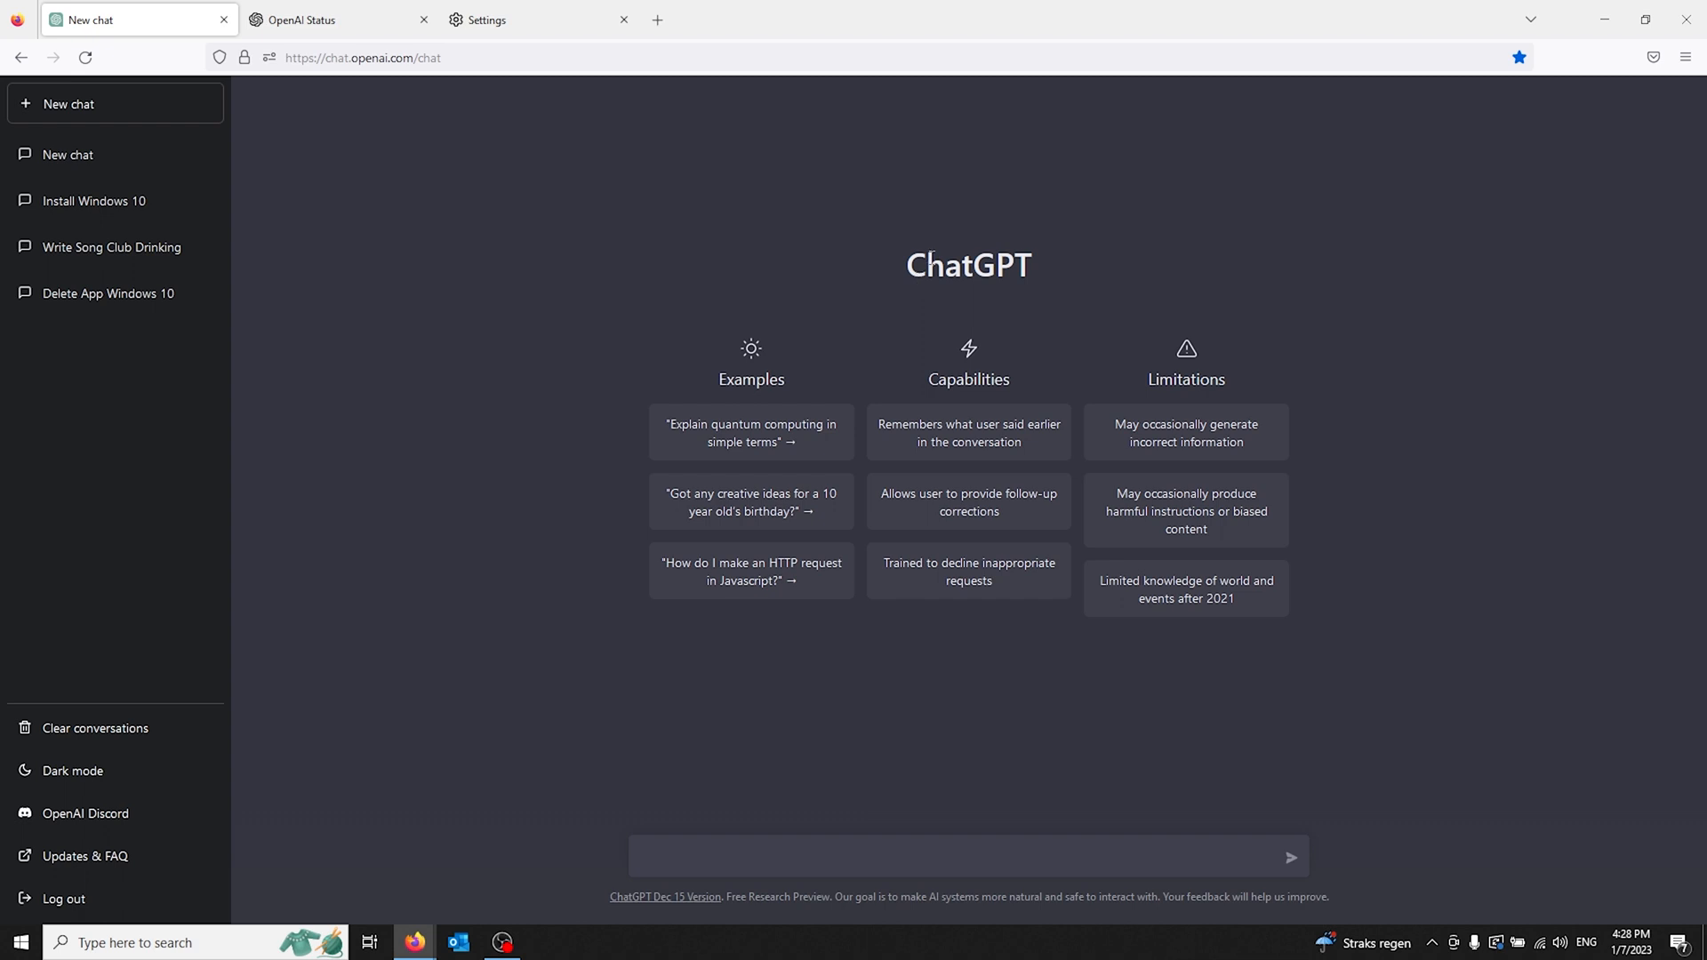
pyautogui.moveTo(886, 247)
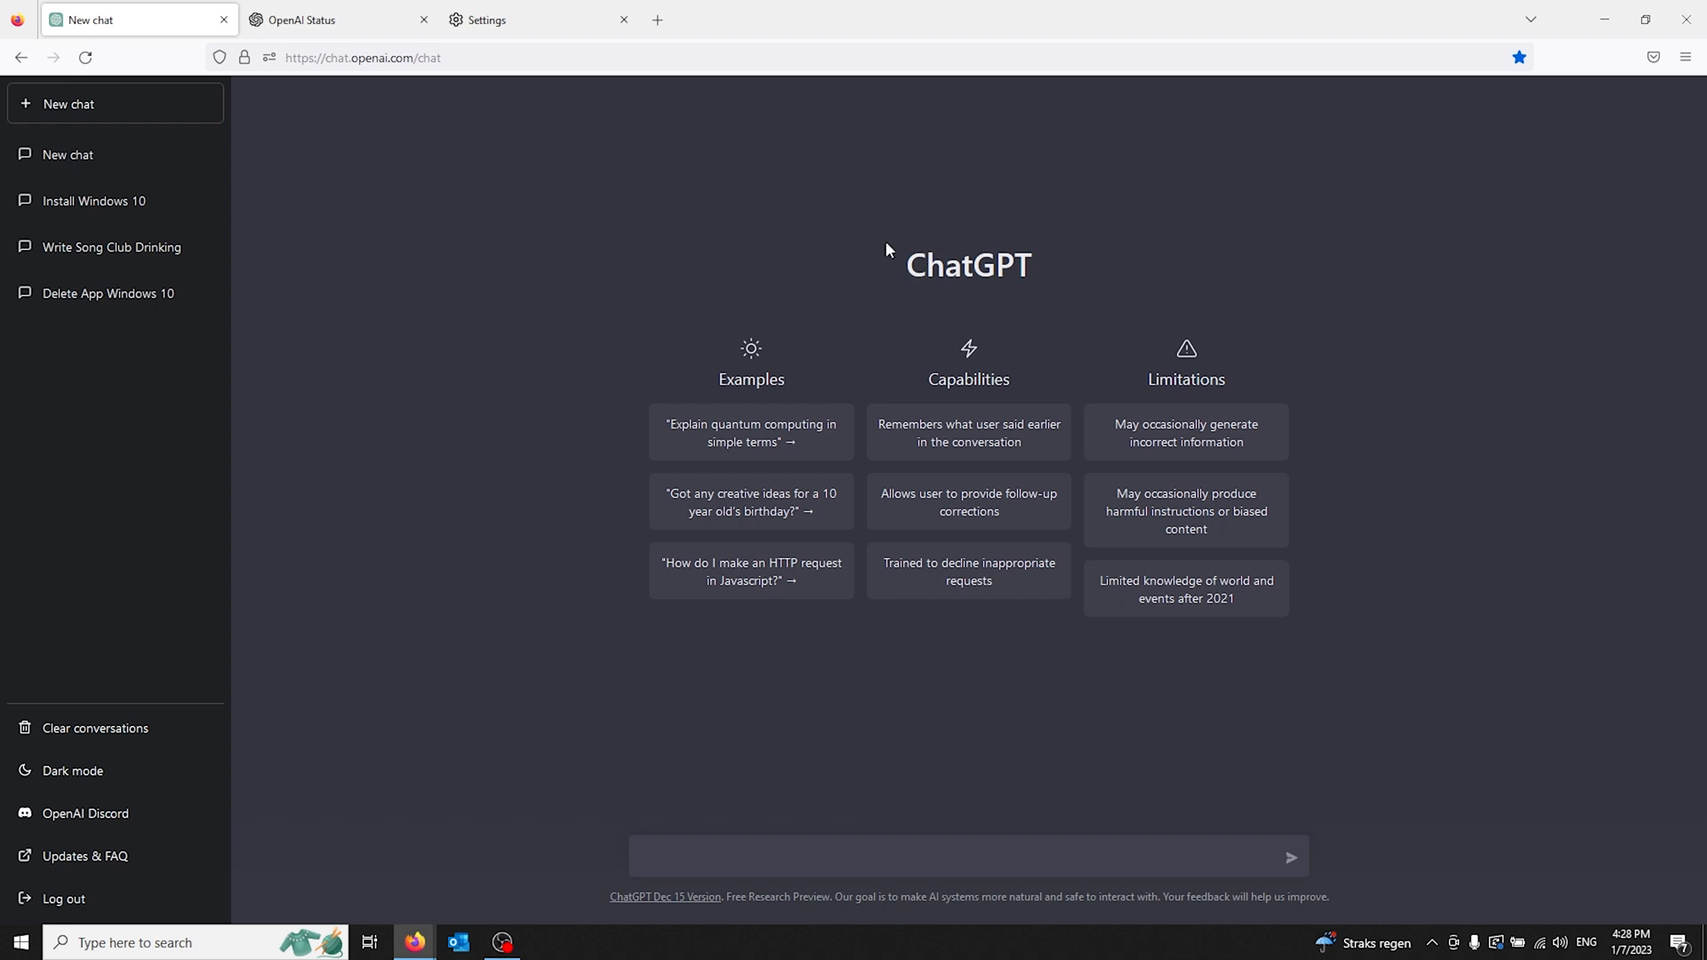
pyautogui.moveTo(922, 263)
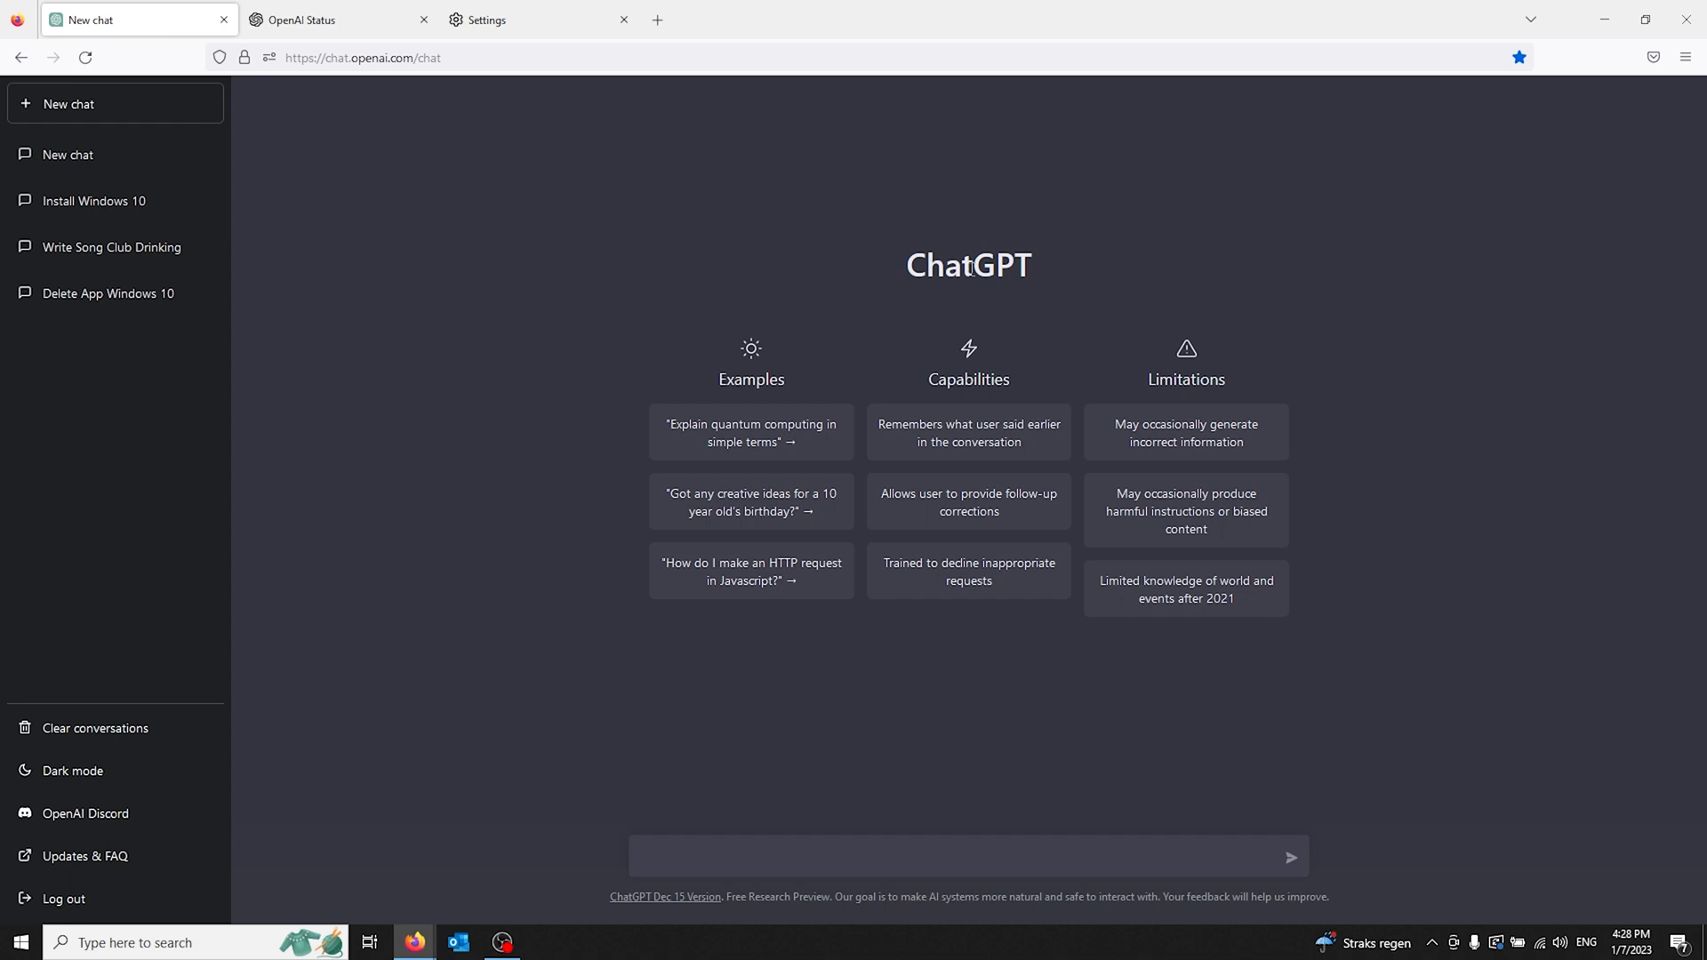
pyautogui.moveTo(975, 271)
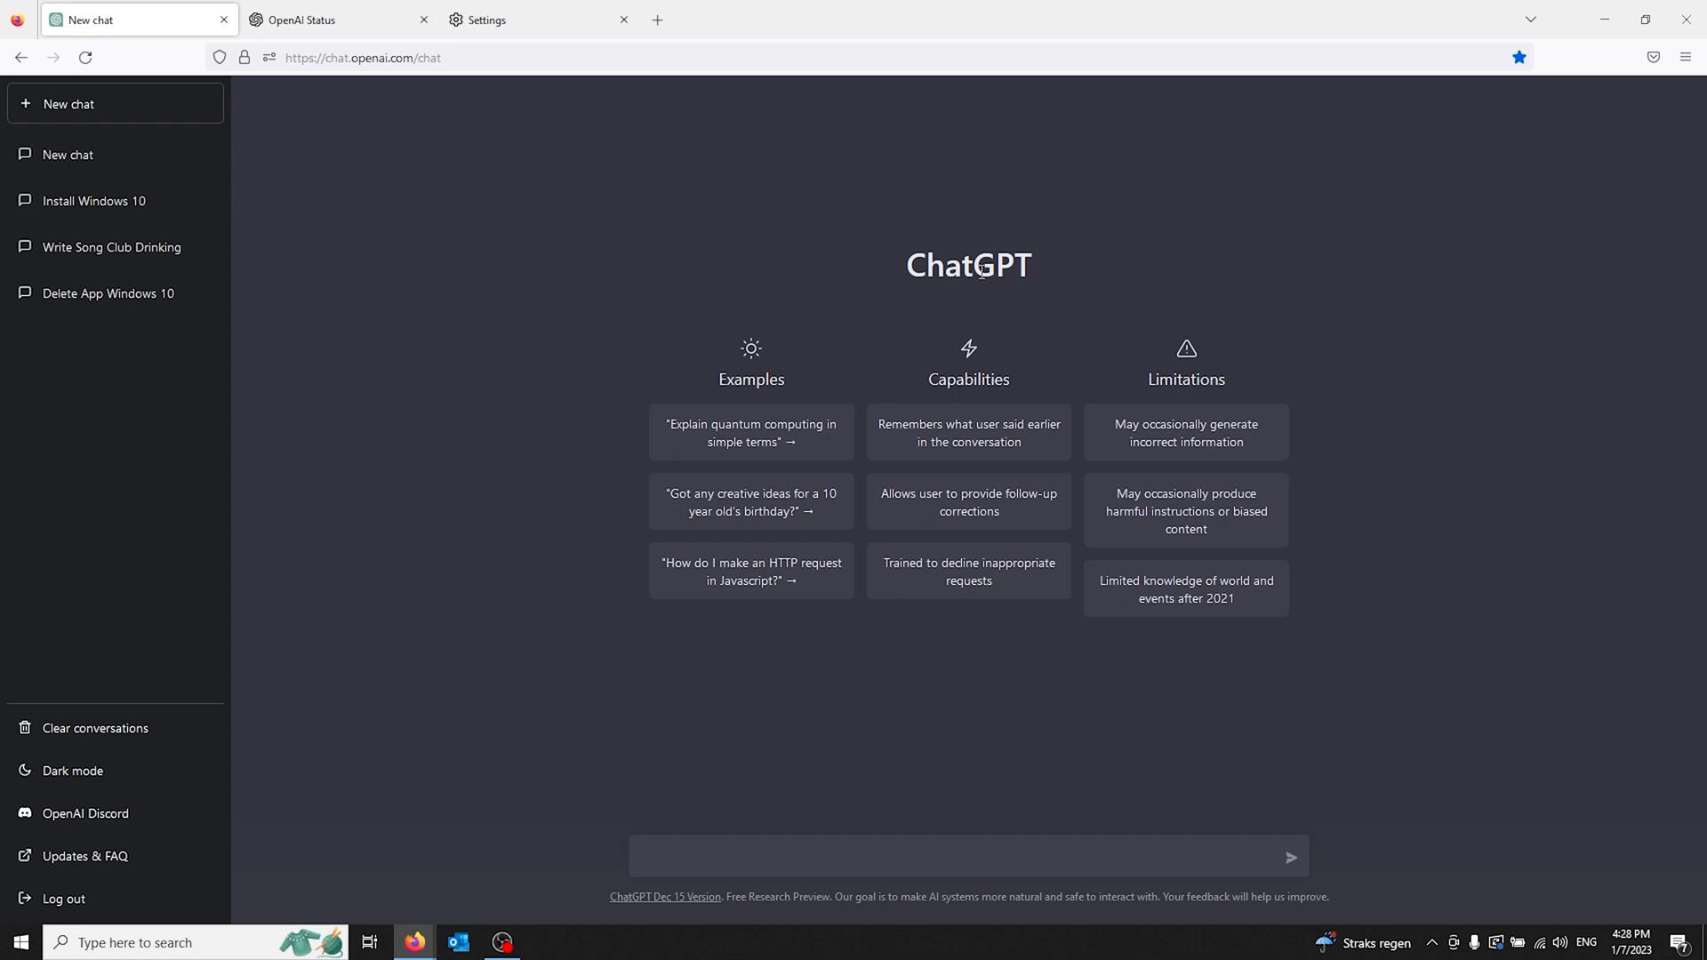
pyautogui.moveTo(1007, 275)
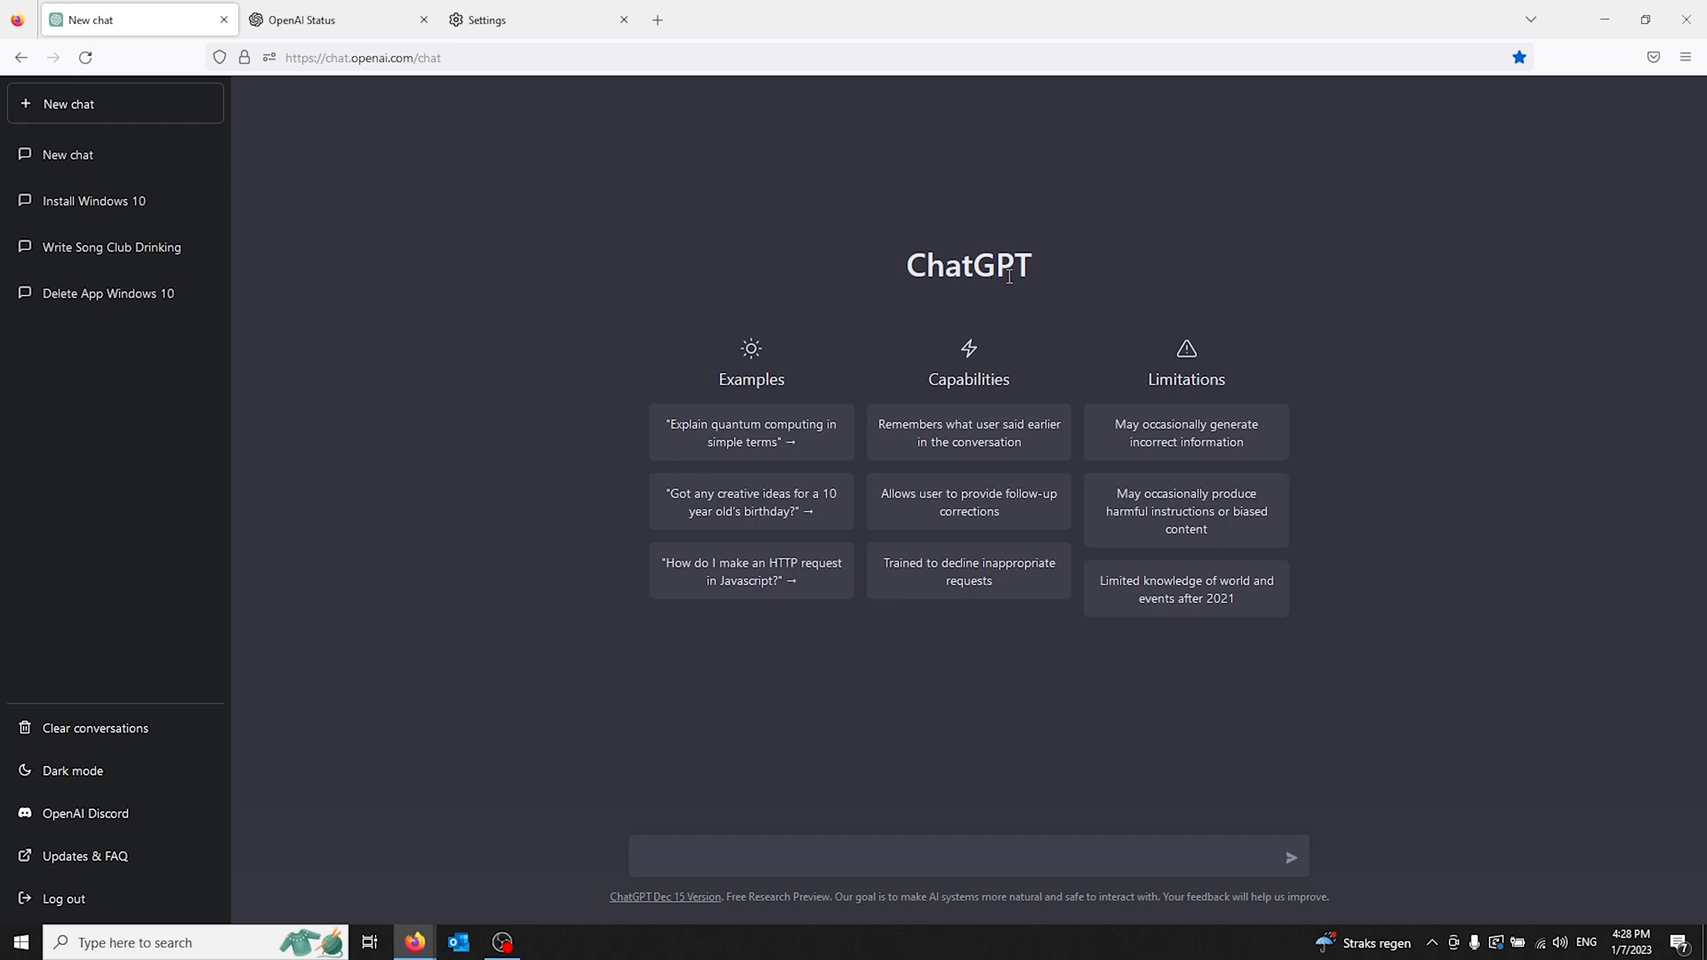
pyautogui.moveTo(1035, 275)
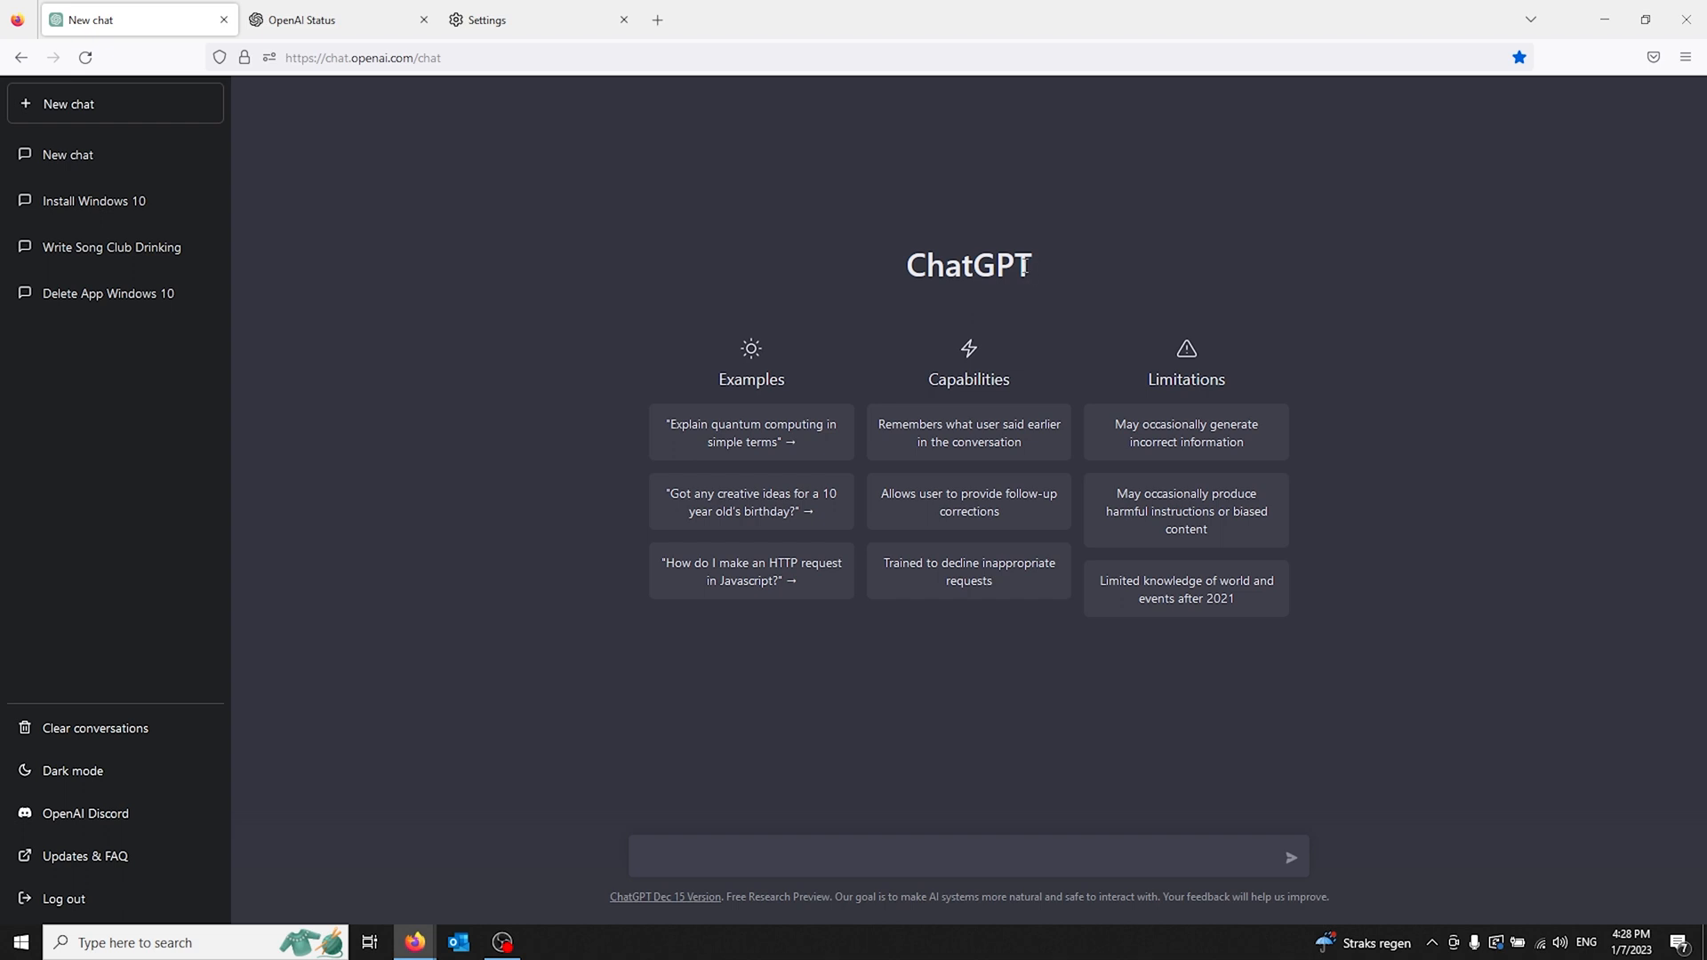
pyautogui.moveTo(1033, 267)
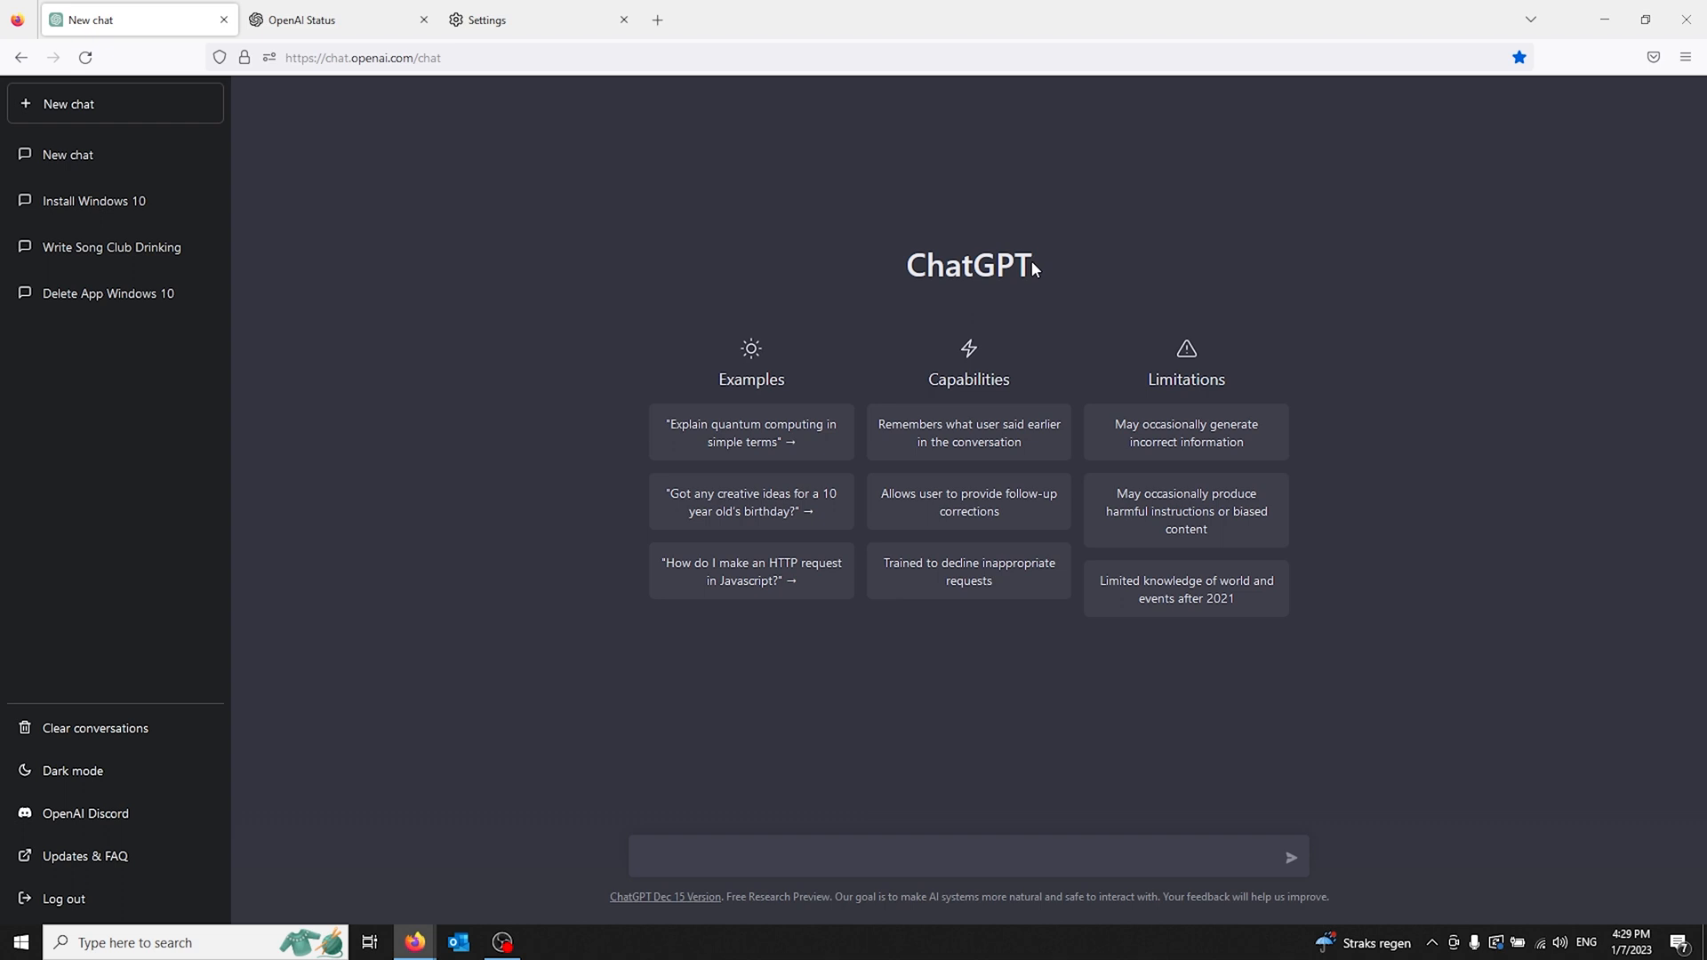
pyautogui.moveTo(1034, 267)
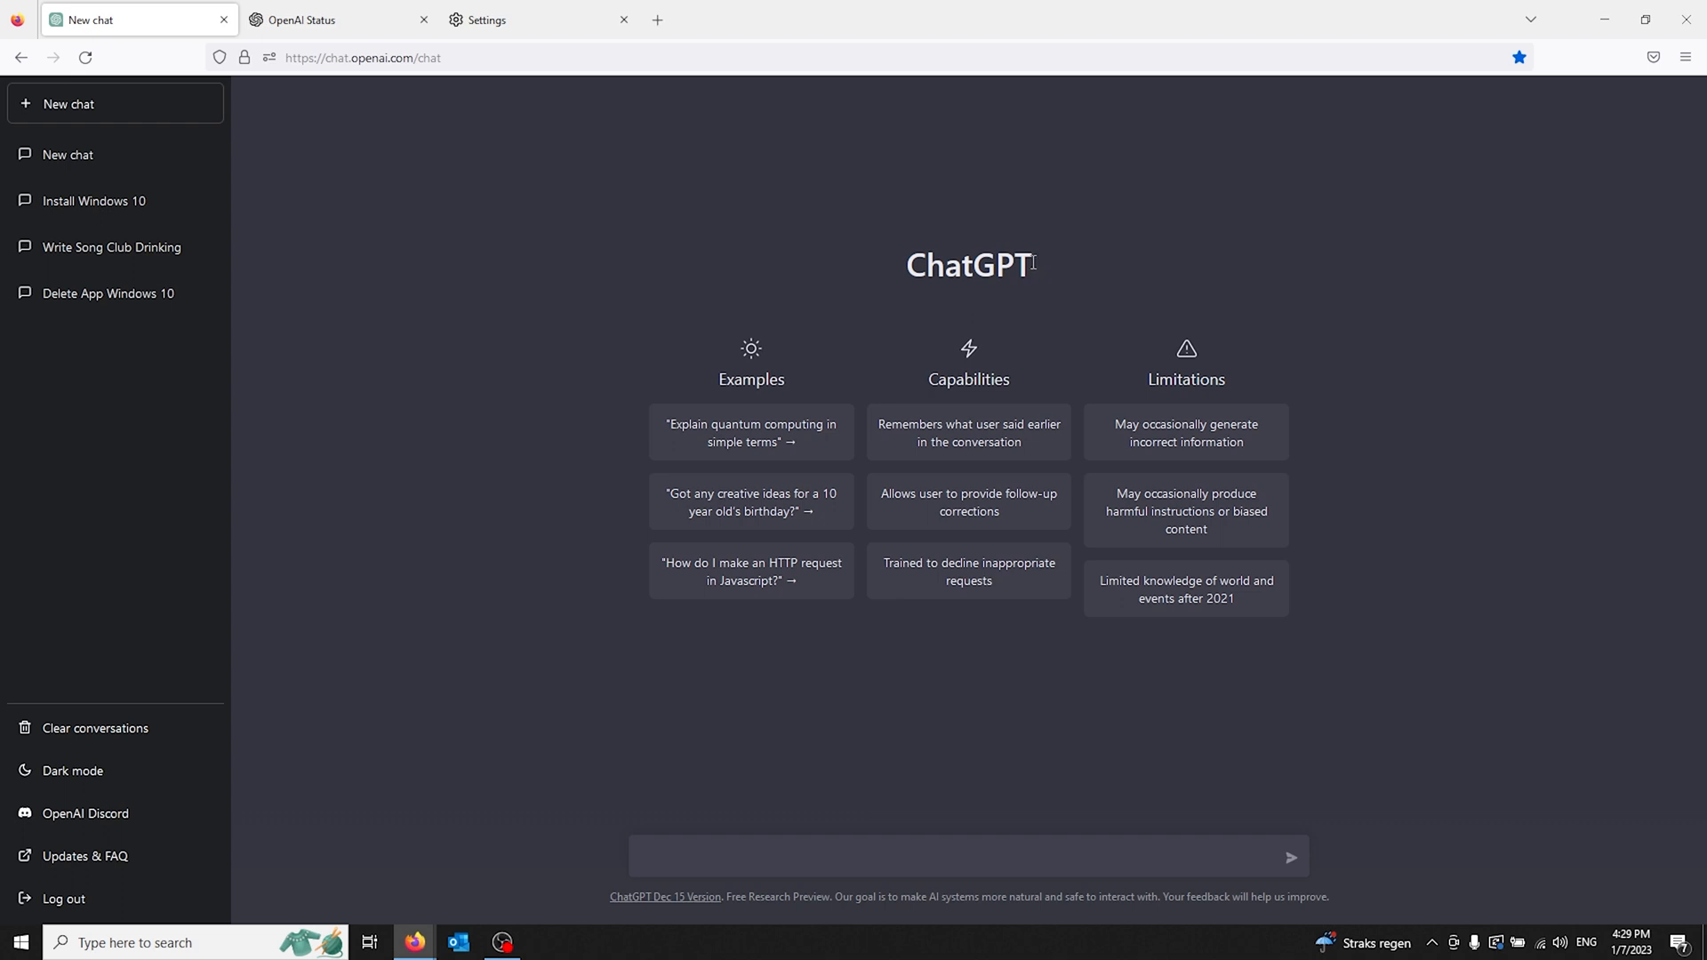
pyautogui.moveTo(1092, 334)
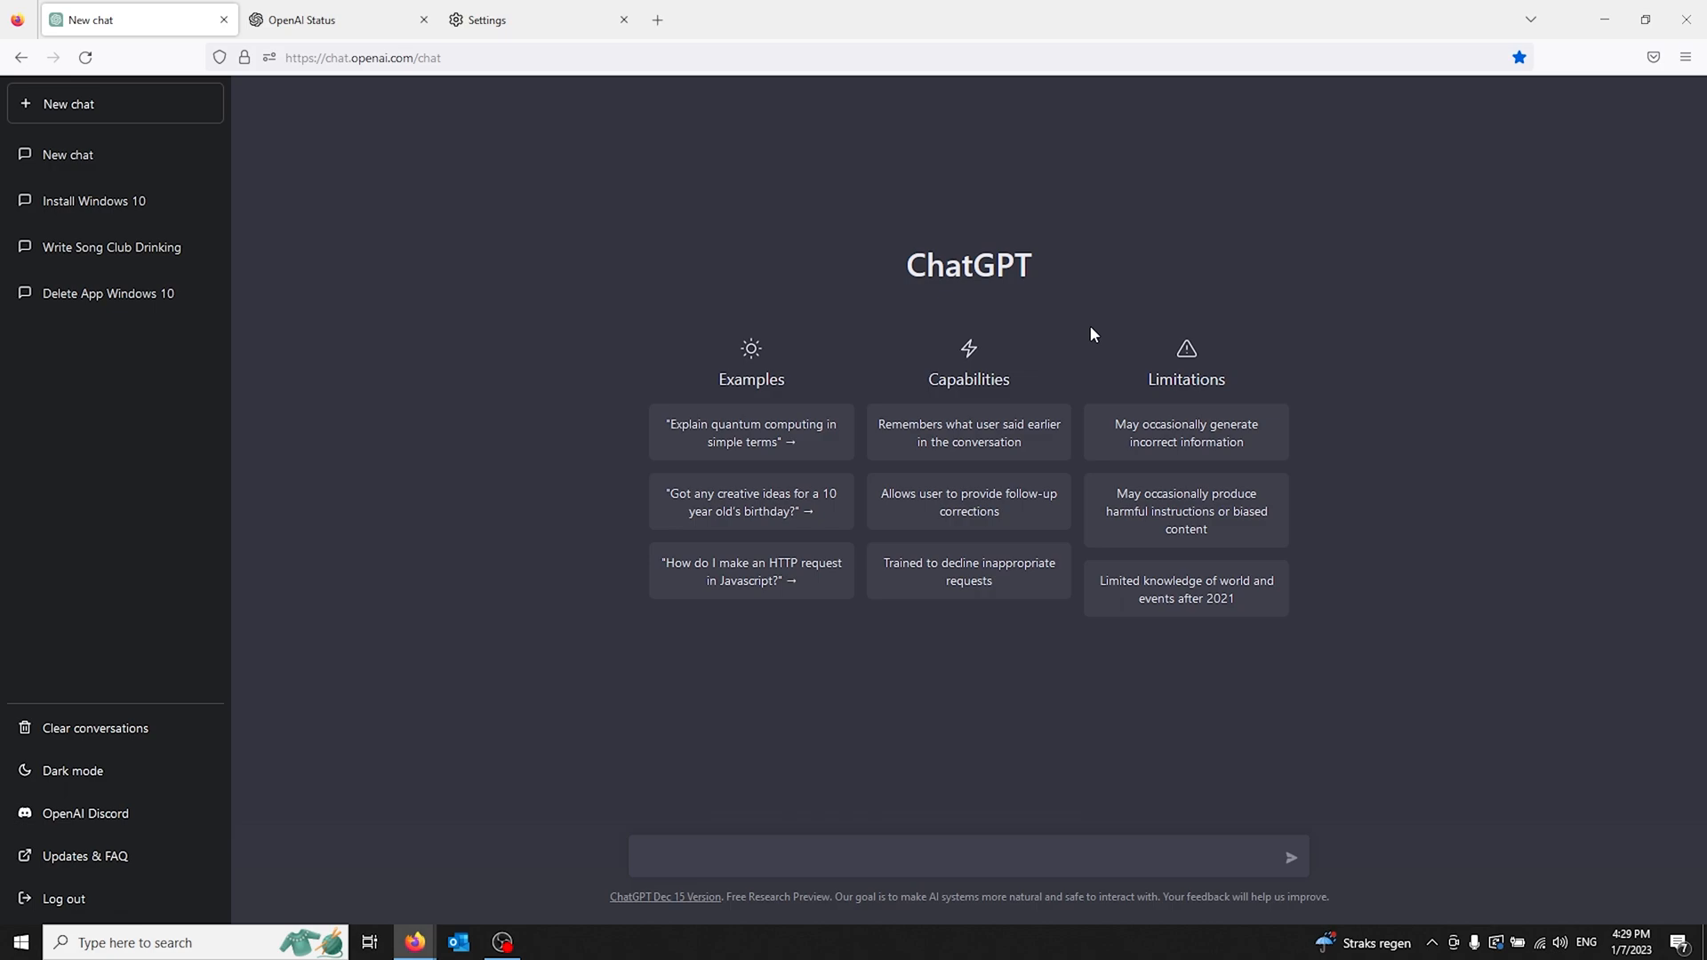